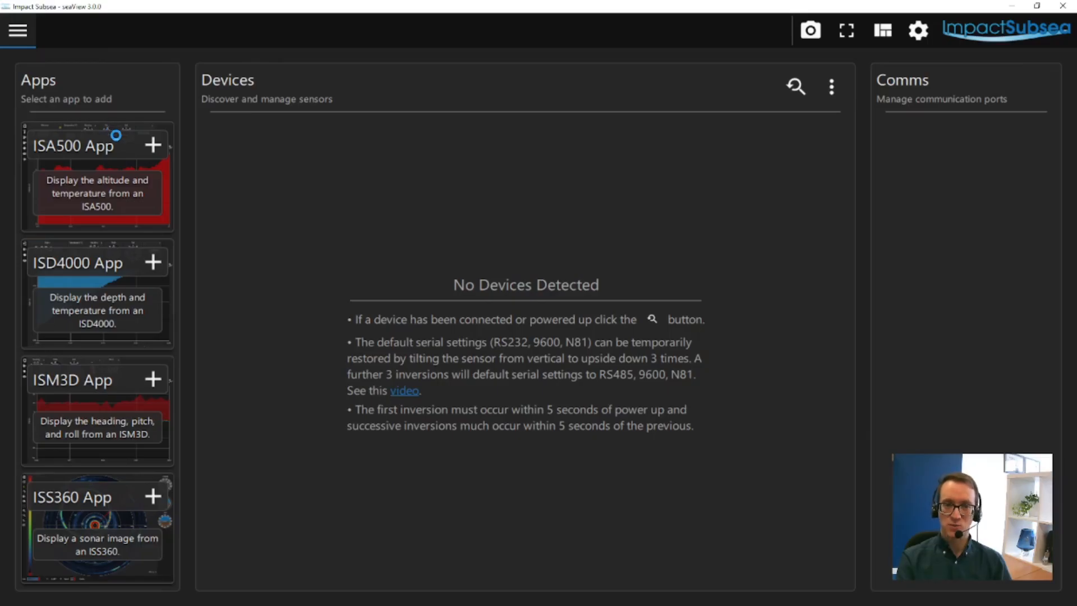
# - Search for connected sensors to list the ISS360 on LAN and the ISA500 on COM5
pyautogui.click(796, 87)
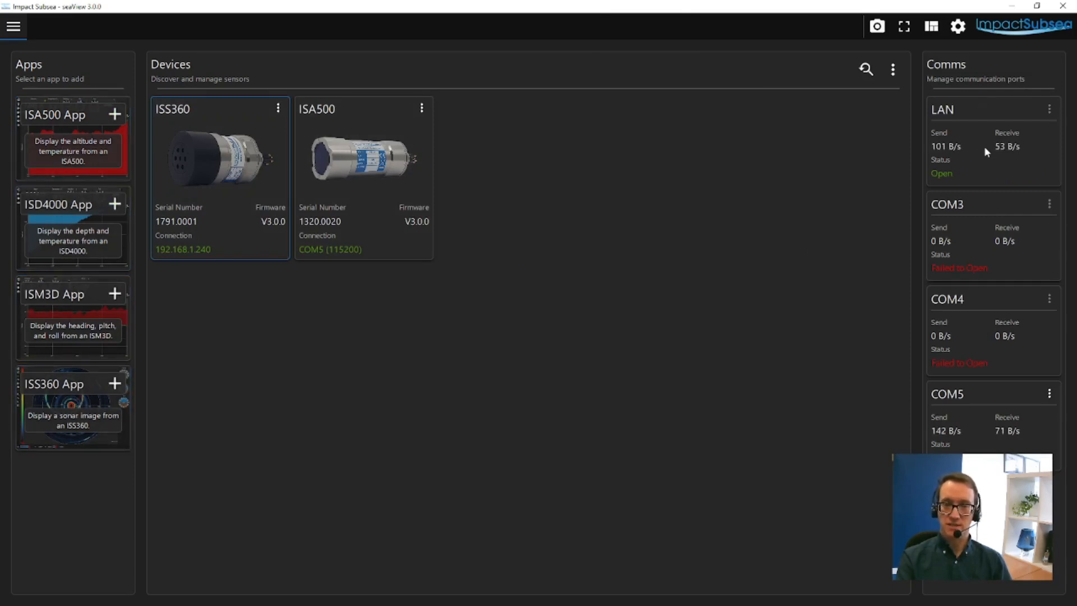
pyautogui.moveTo(985, 292)
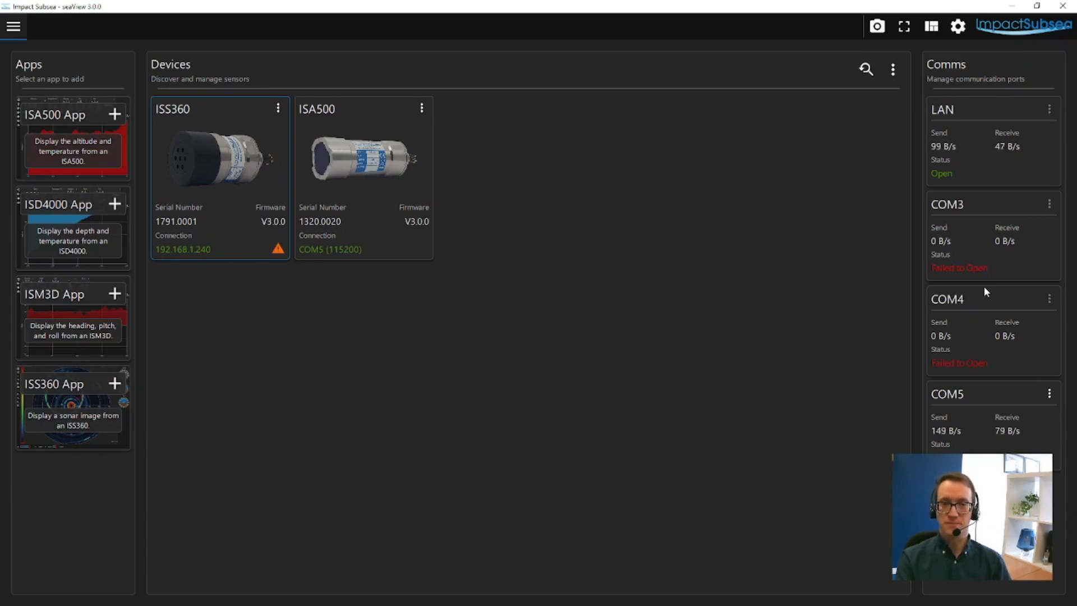
pyautogui.moveTo(425, 297)
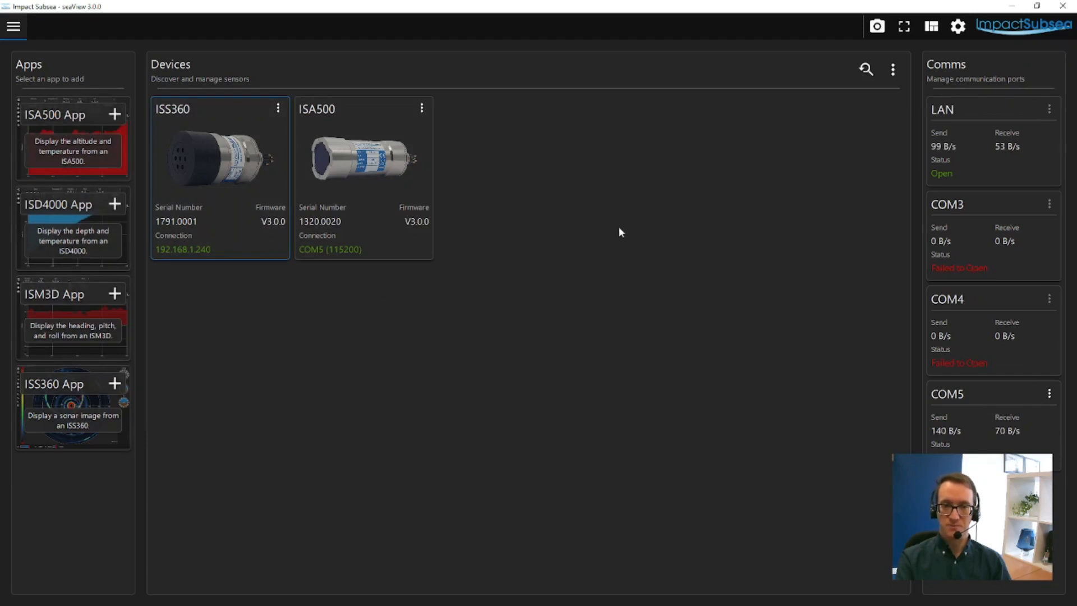
pyautogui.moveTo(607, 240)
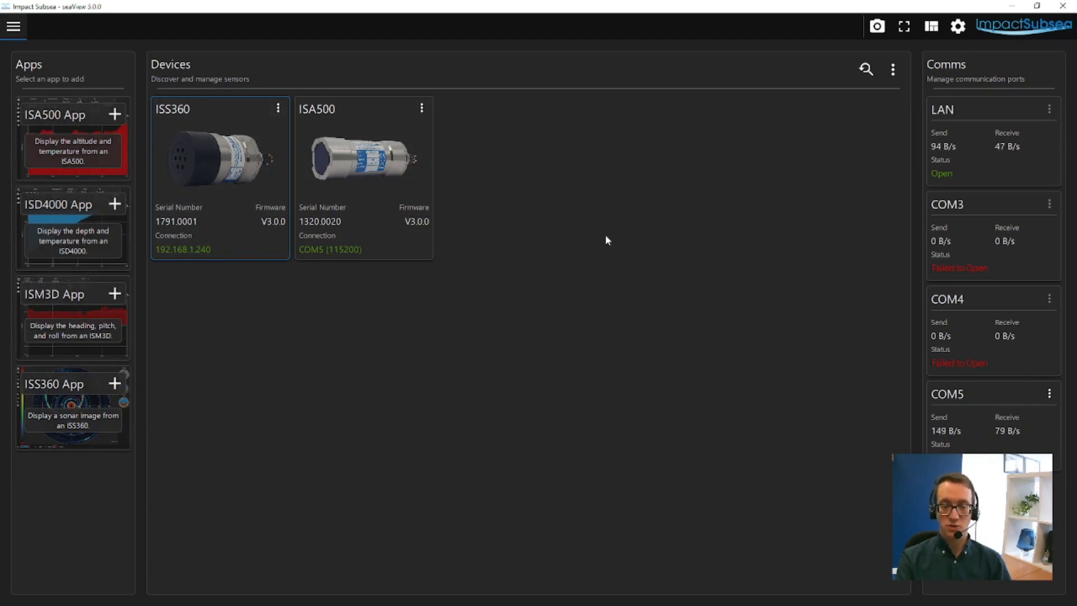
pyautogui.moveTo(435, 207)
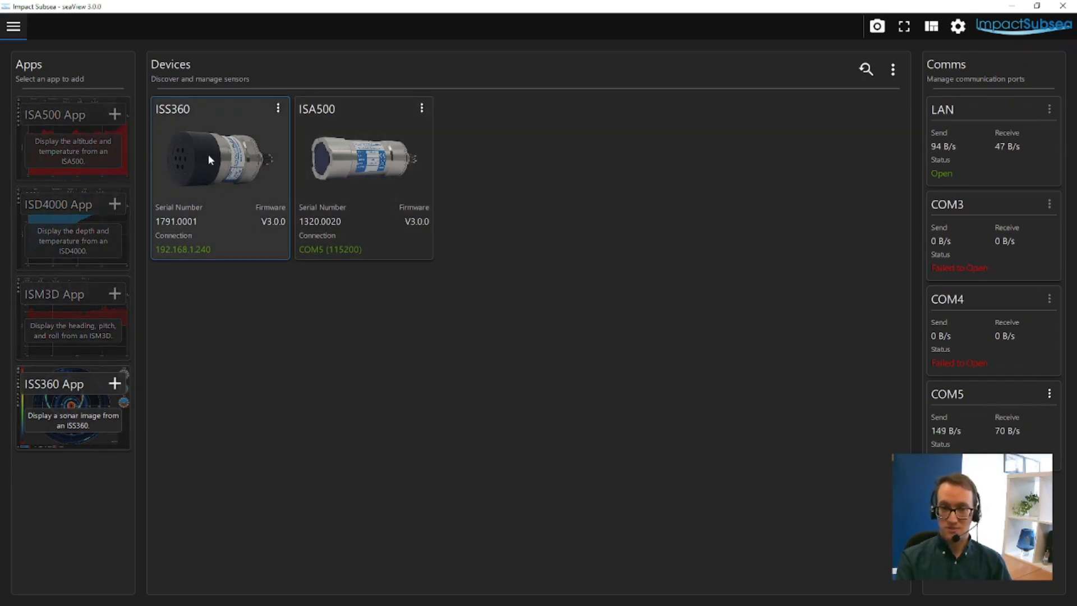
pyautogui.moveTo(339, 170)
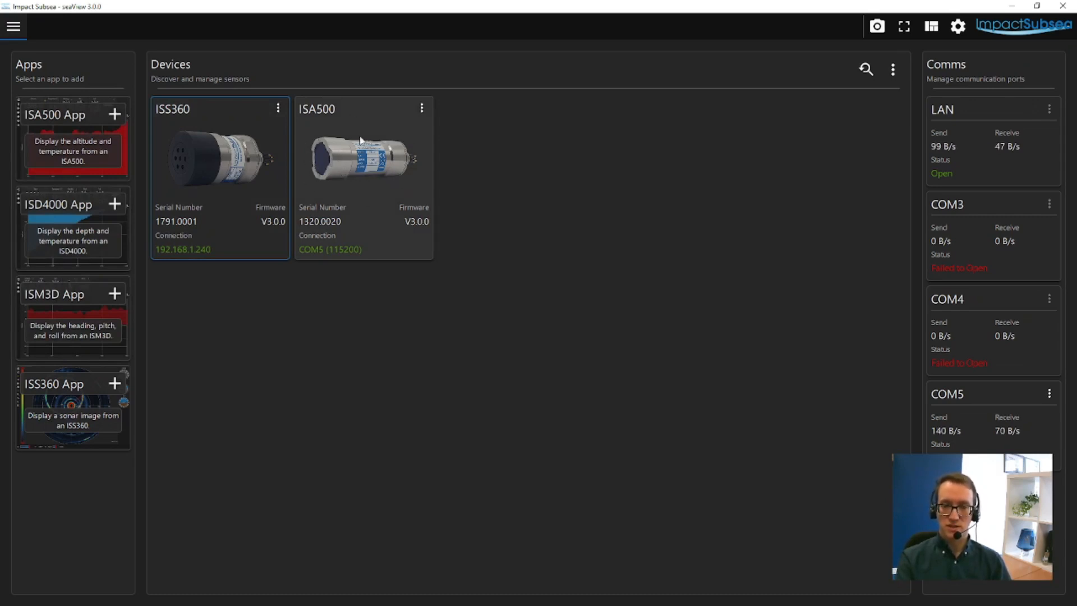
pyautogui.moveTo(375, 211)
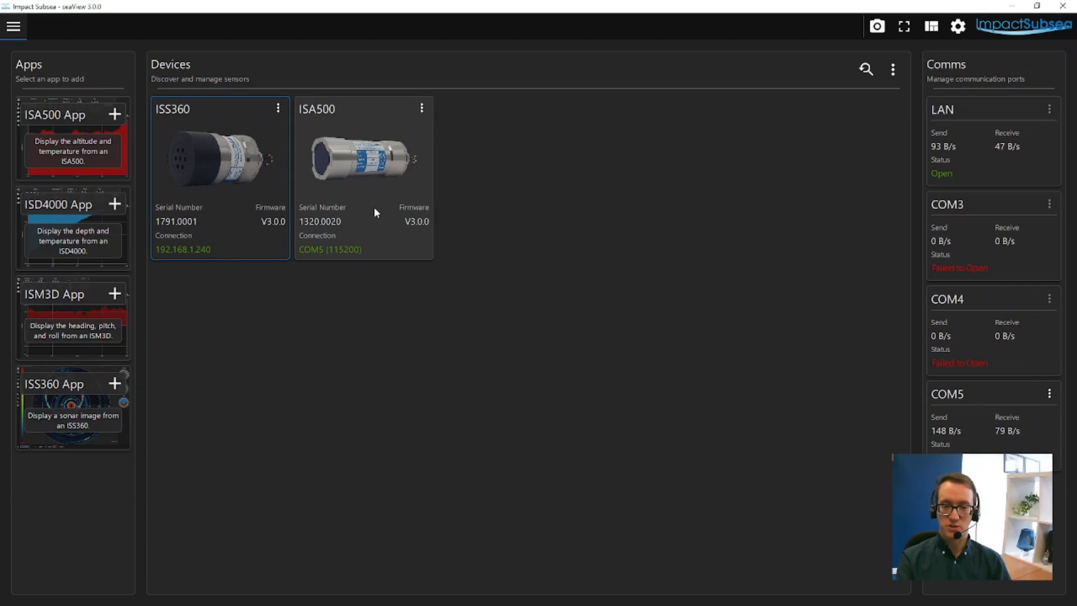
pyautogui.moveTo(396, 200)
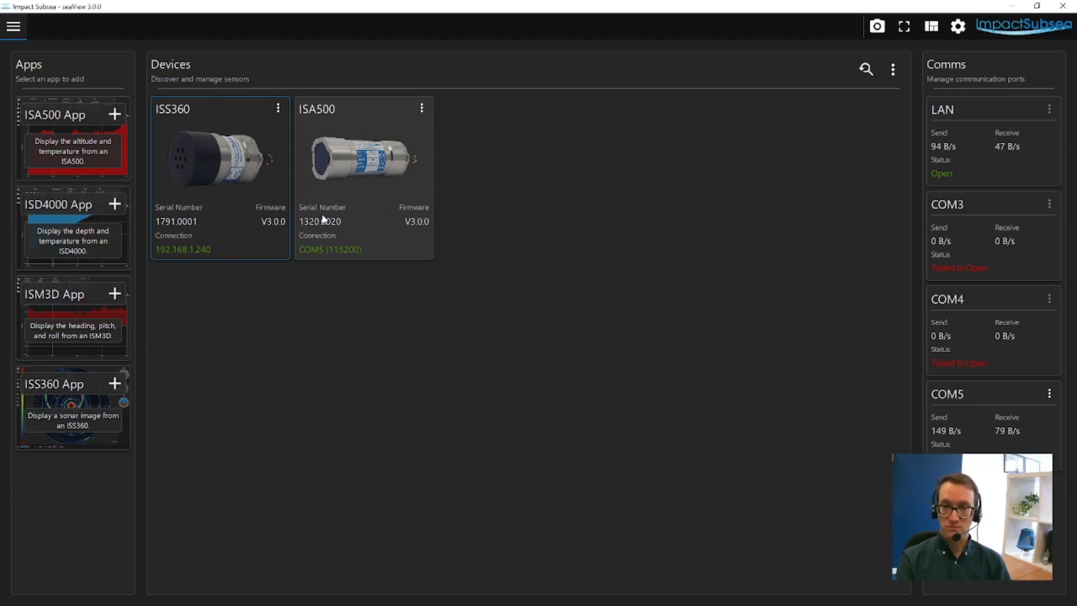
pyautogui.moveTo(399, 221)
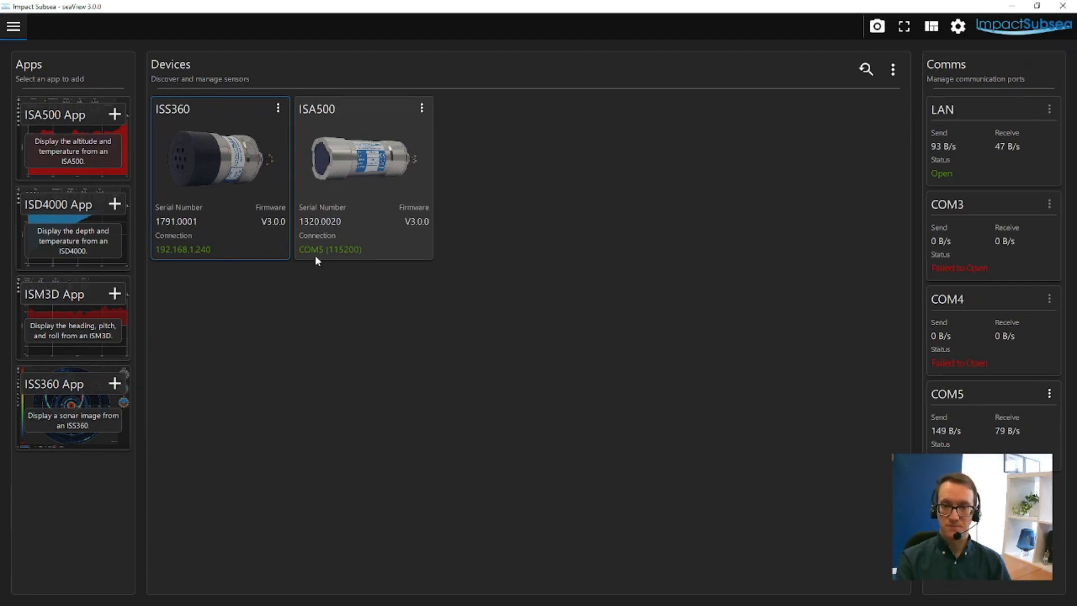
pyautogui.moveTo(337, 266)
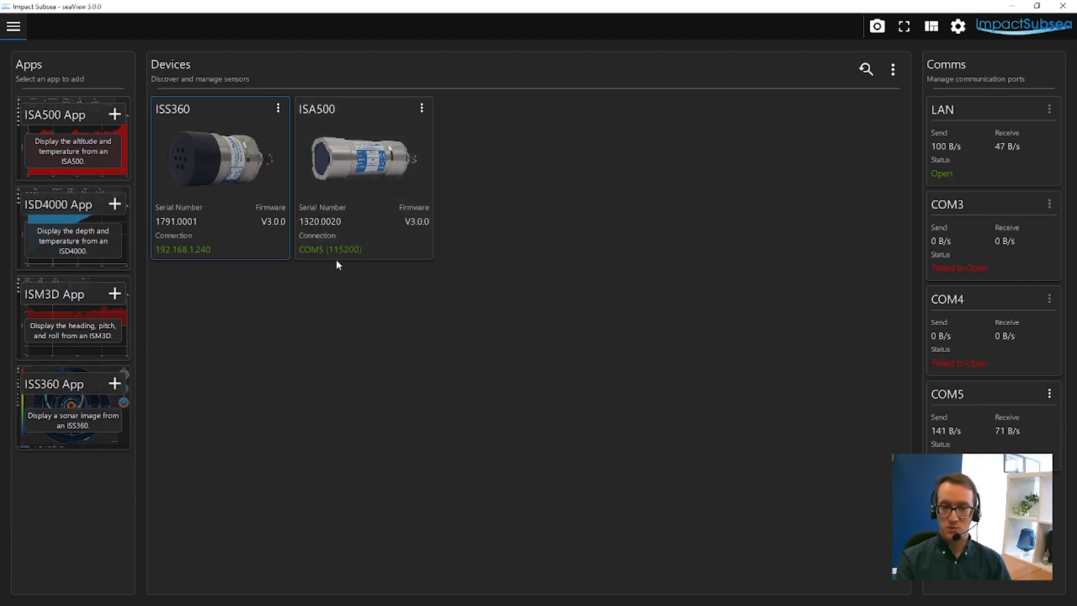
pyautogui.moveTo(318, 261)
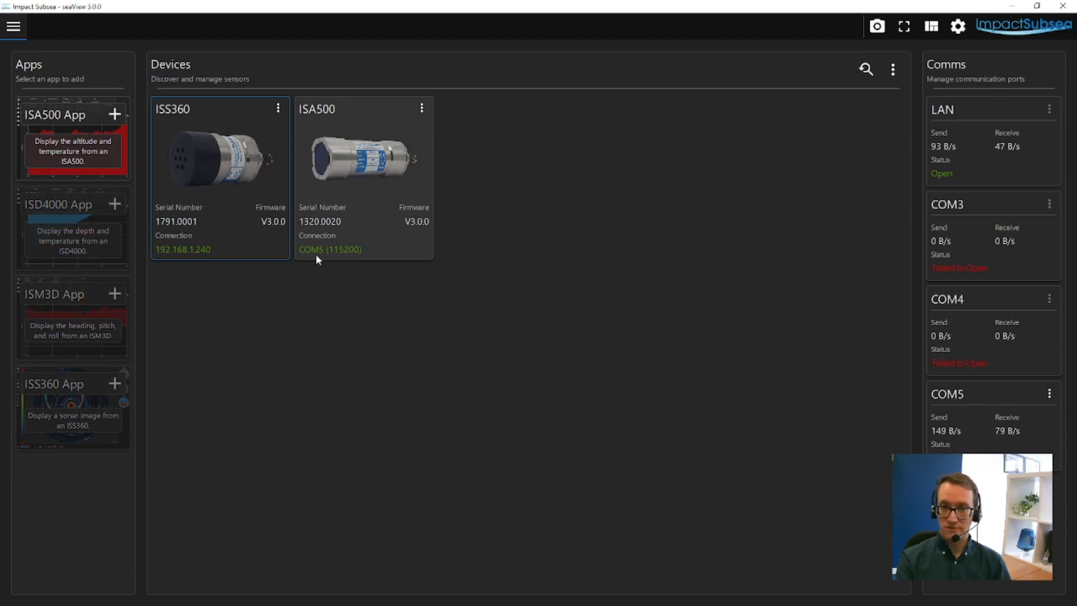
pyautogui.moveTo(333, 263)
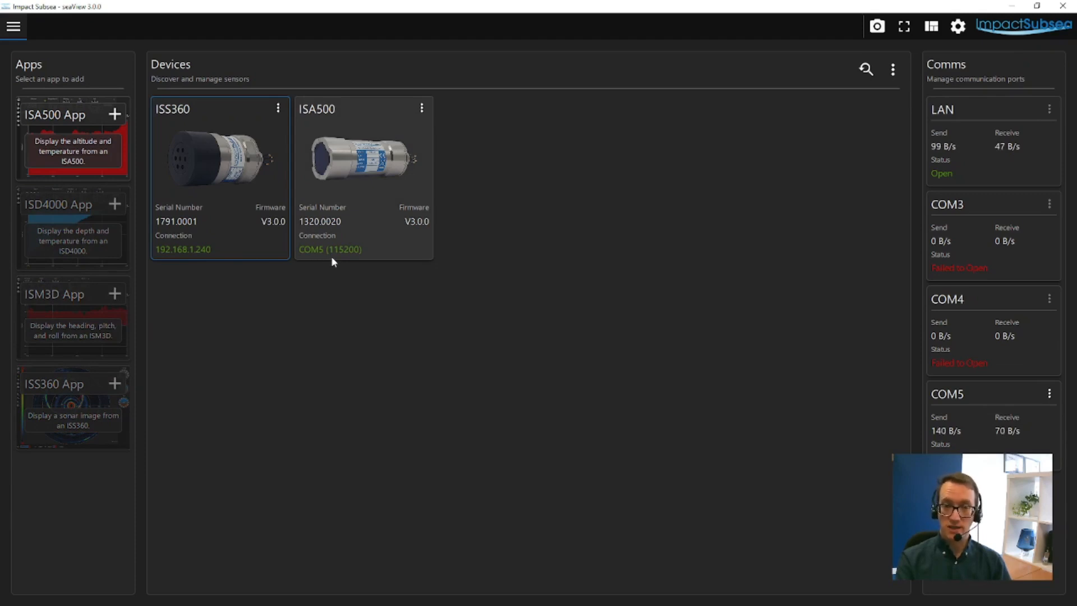
pyautogui.moveTo(359, 188)
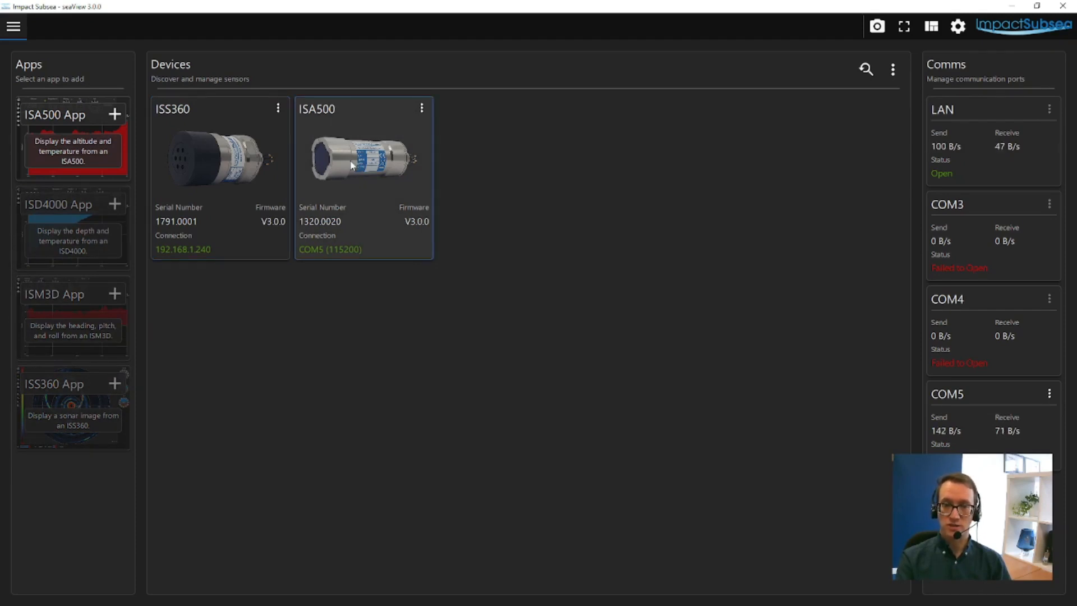
# - Open the ISA500 1320.0020 app with live distance, temperature, heading, pitch, roll and distance graph
pyautogui.click(357, 162)
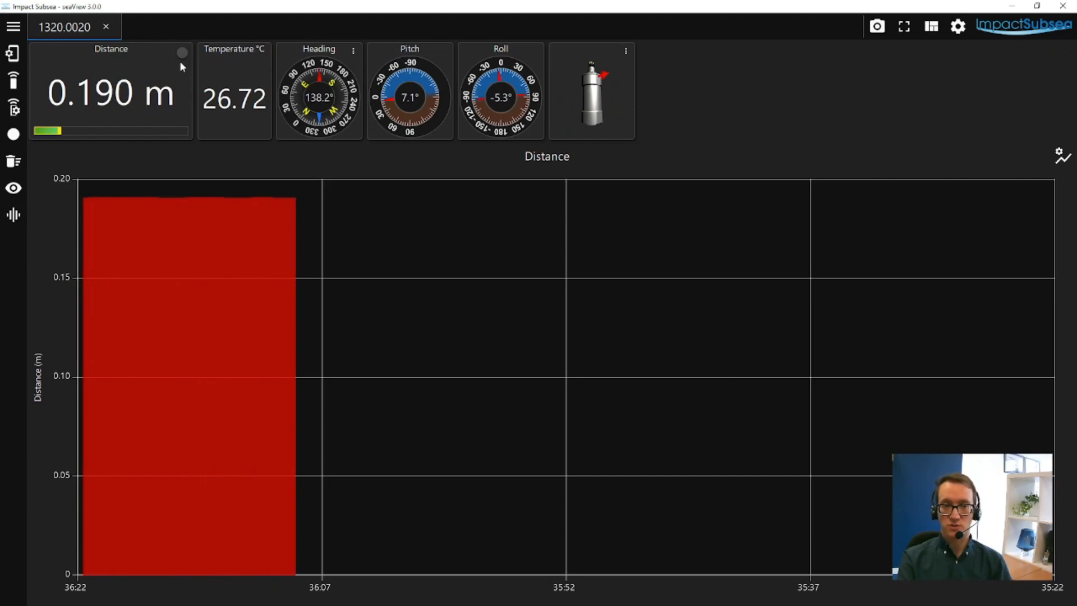
pyautogui.moveTo(181, 50)
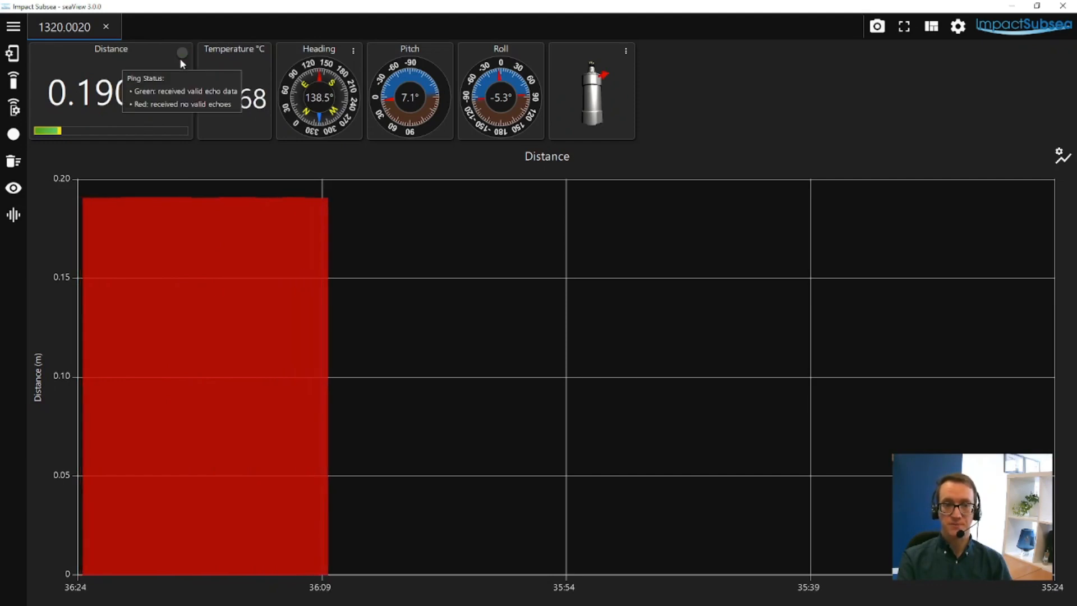
pyautogui.moveTo(165, 111)
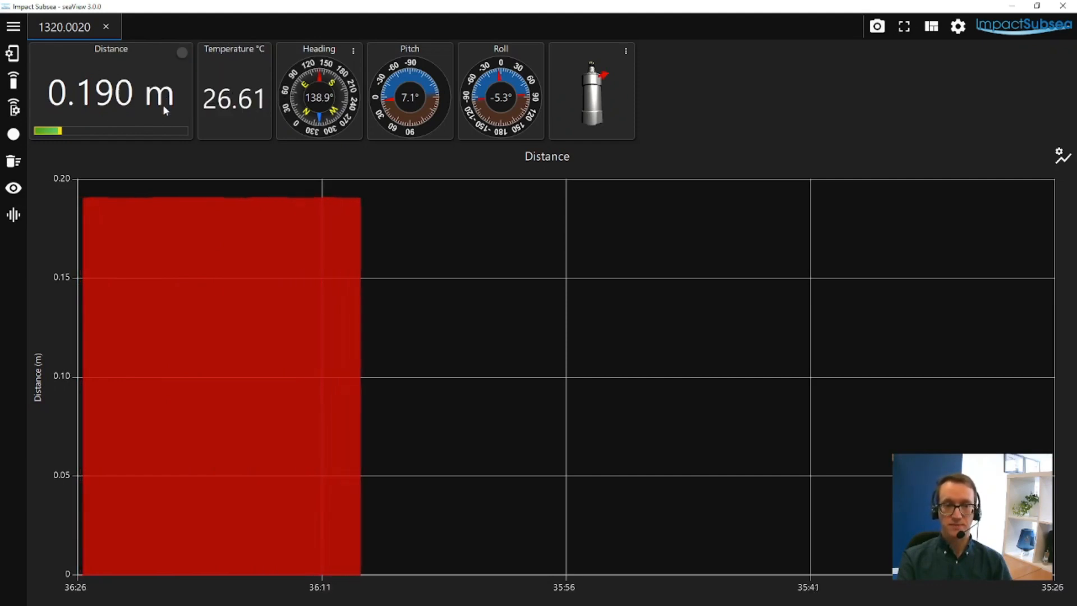
pyautogui.moveTo(56, 133)
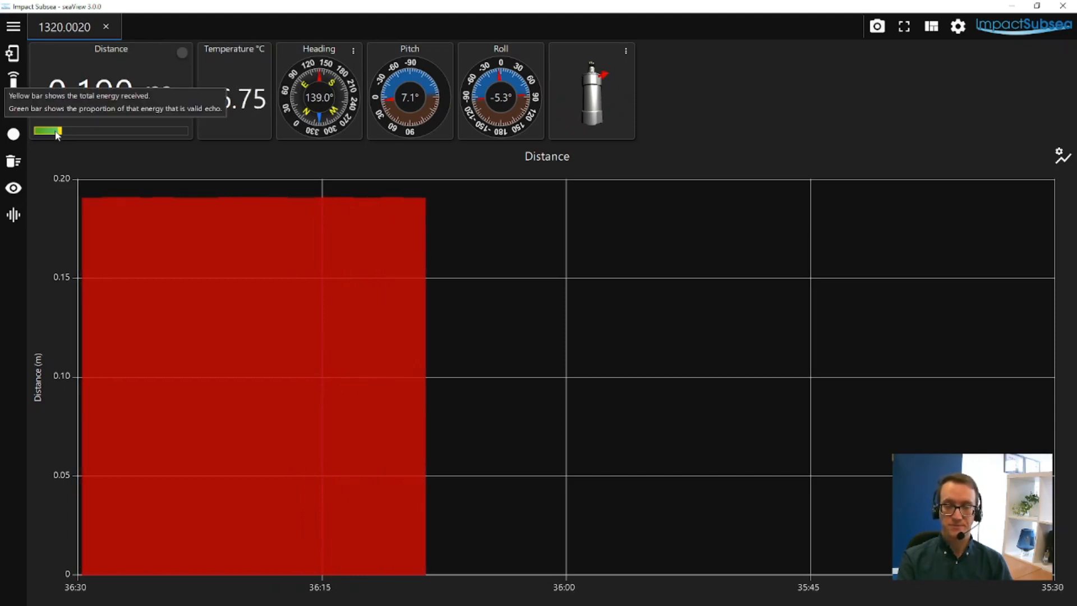
pyautogui.moveTo(80, 145)
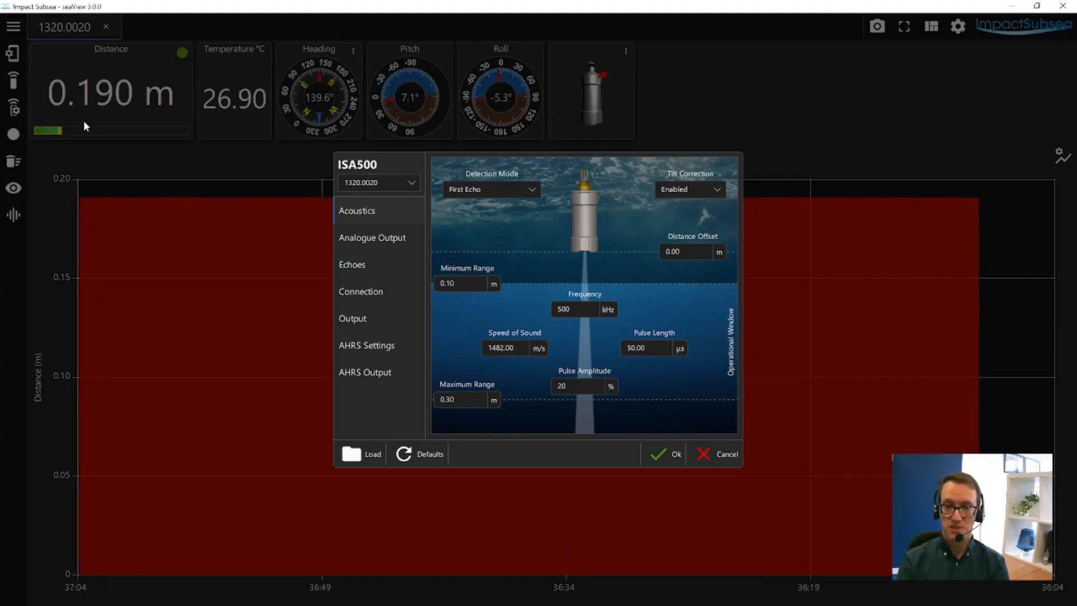
pyautogui.moveTo(624, 140)
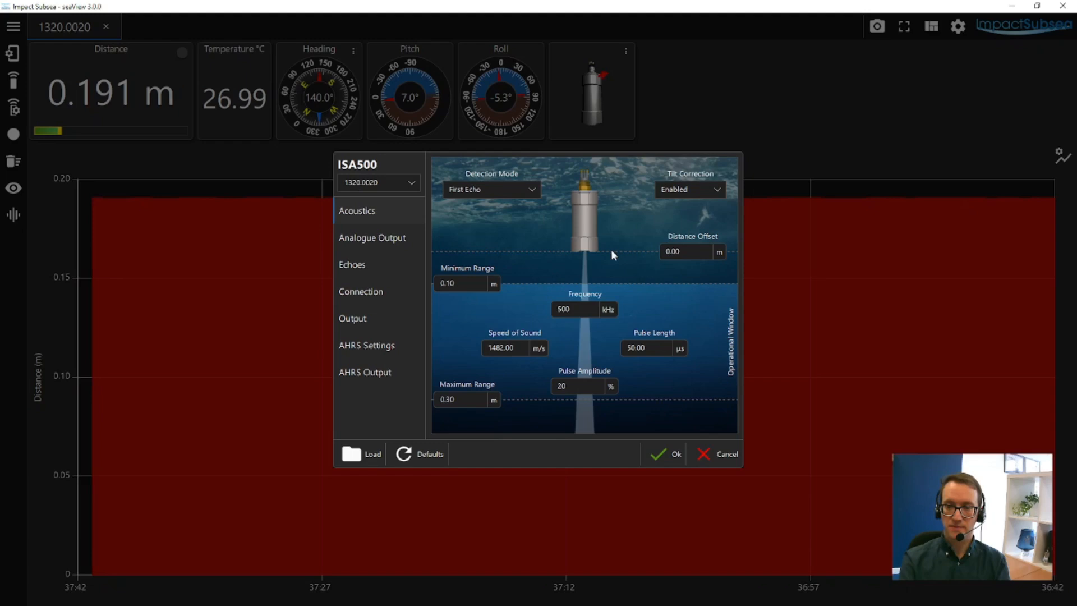
pyautogui.click(690, 189)
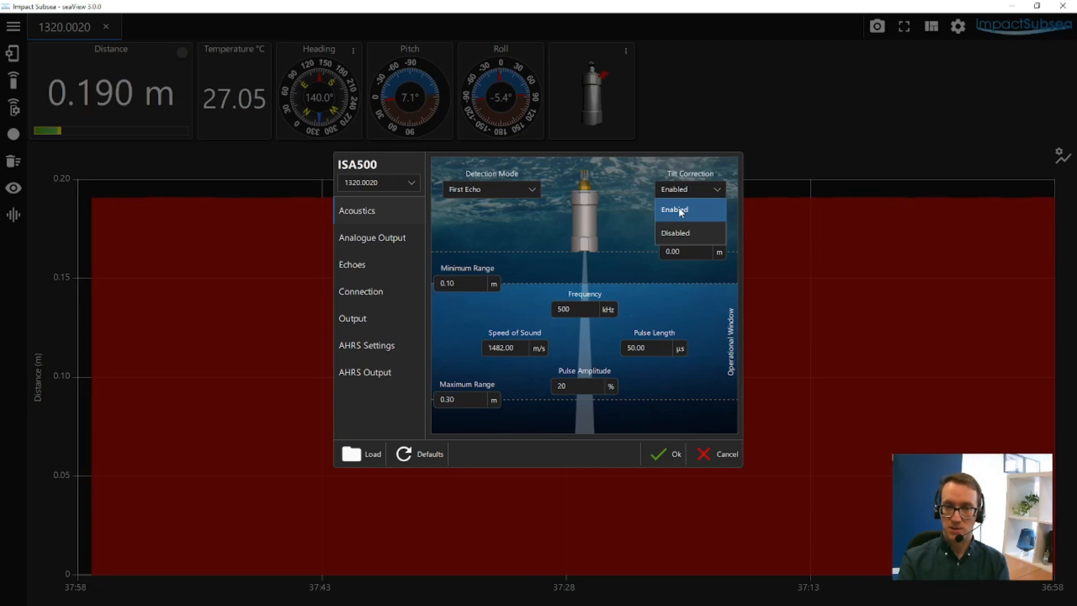
pyautogui.moveTo(698, 235)
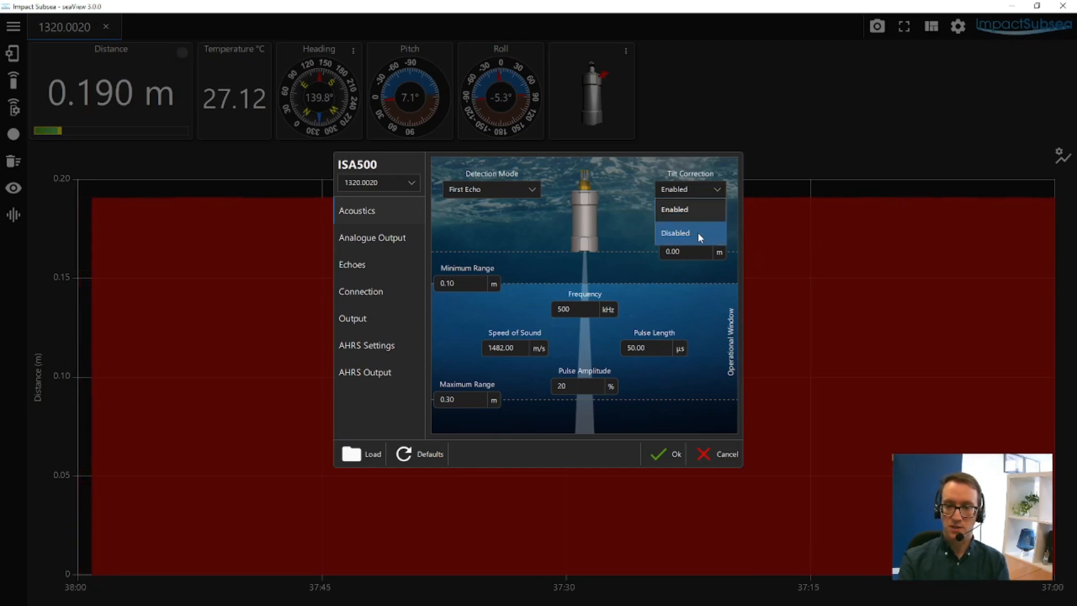
pyautogui.click(690, 232)
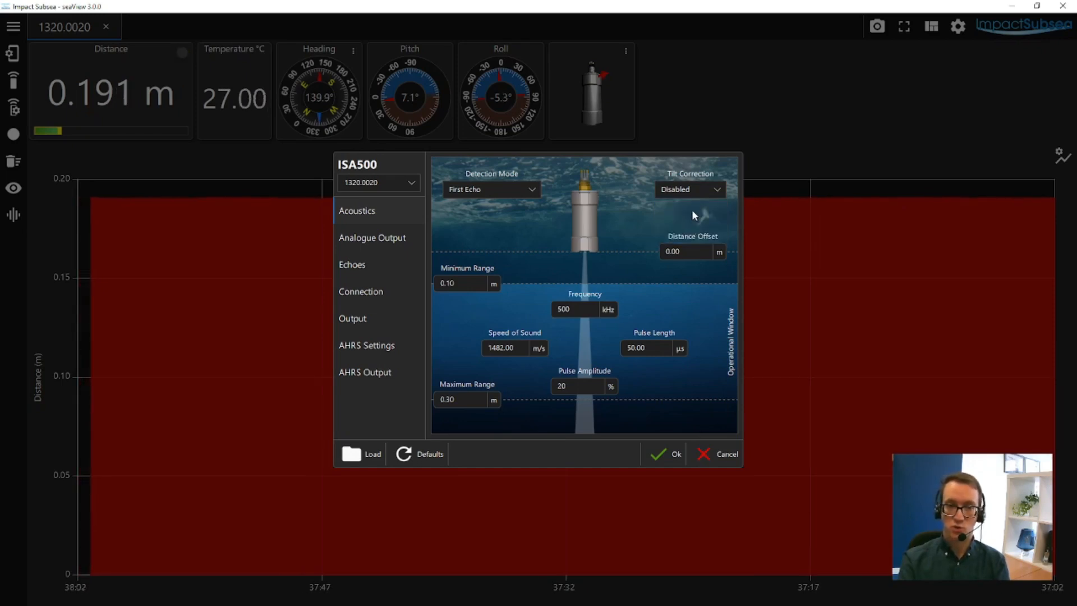
pyautogui.moveTo(541, 250)
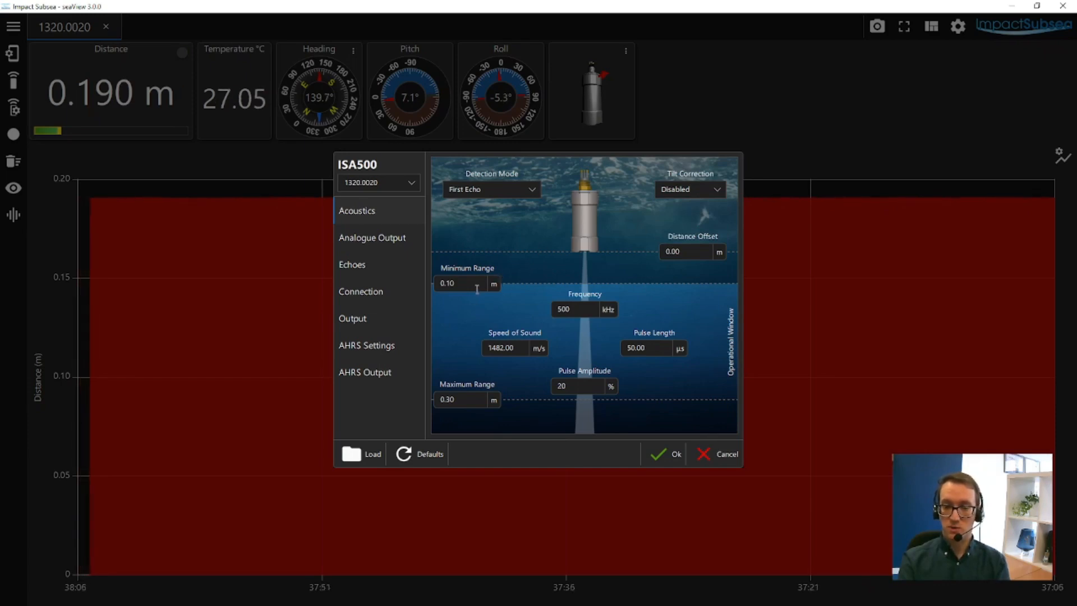
pyautogui.moveTo(512, 296)
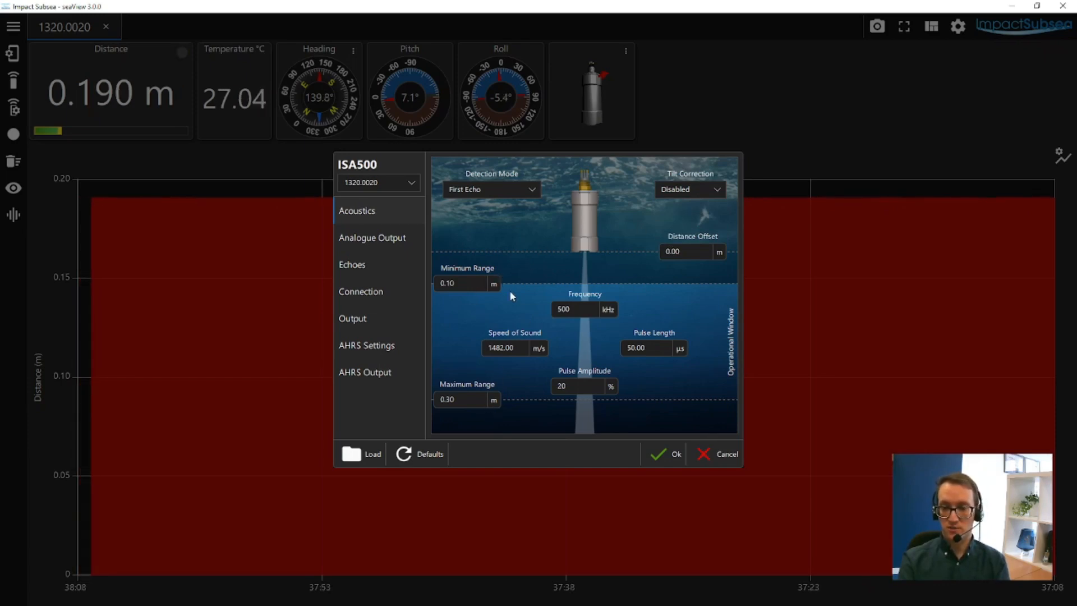
pyautogui.moveTo(493, 285)
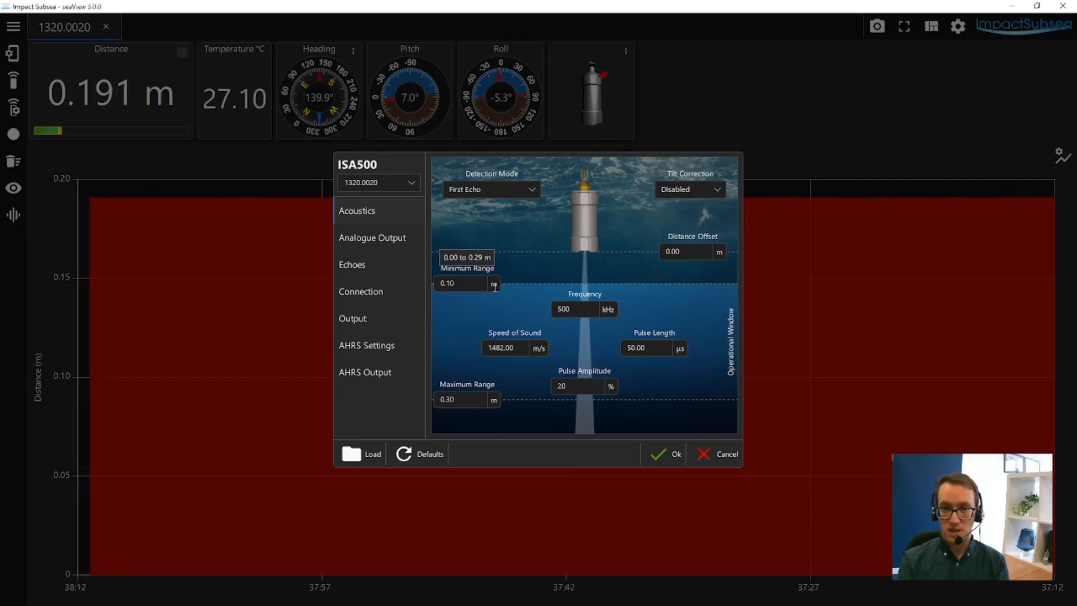
pyautogui.moveTo(474, 396)
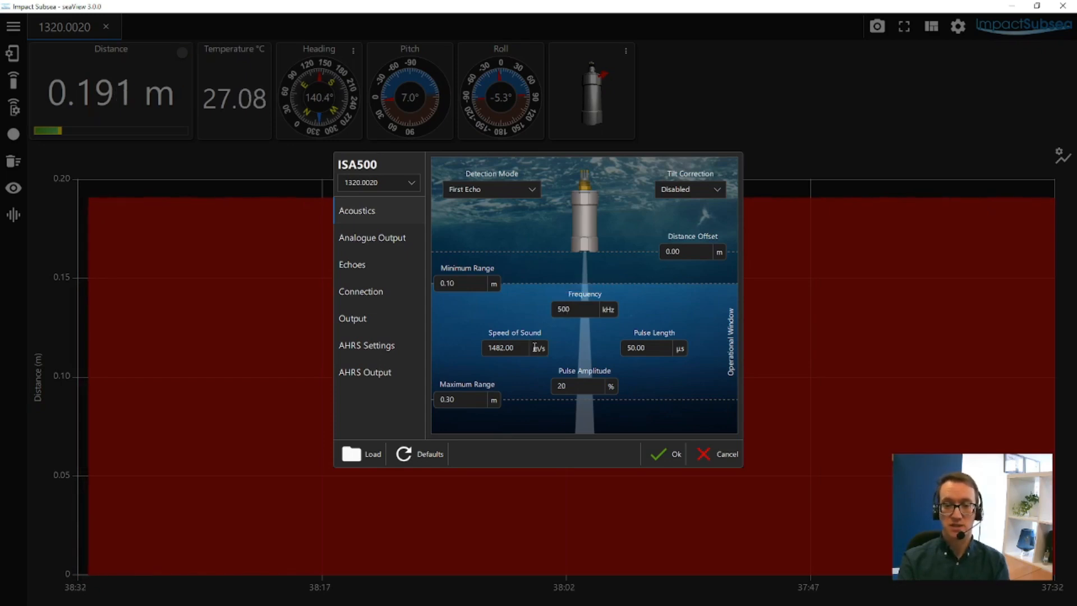
pyautogui.moveTo(518, 347)
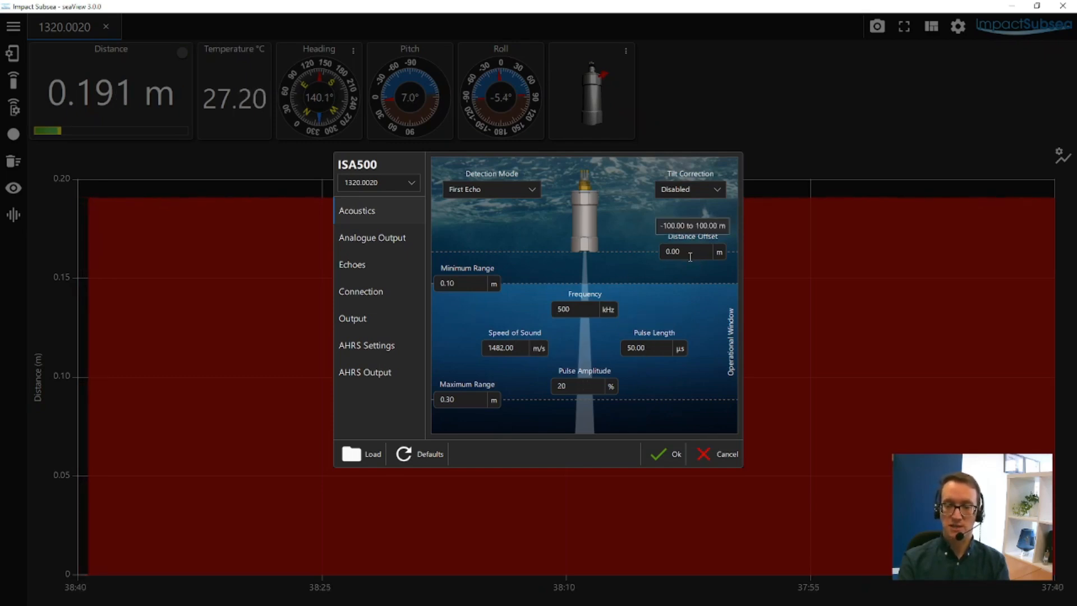
pyautogui.moveTo(656, 249)
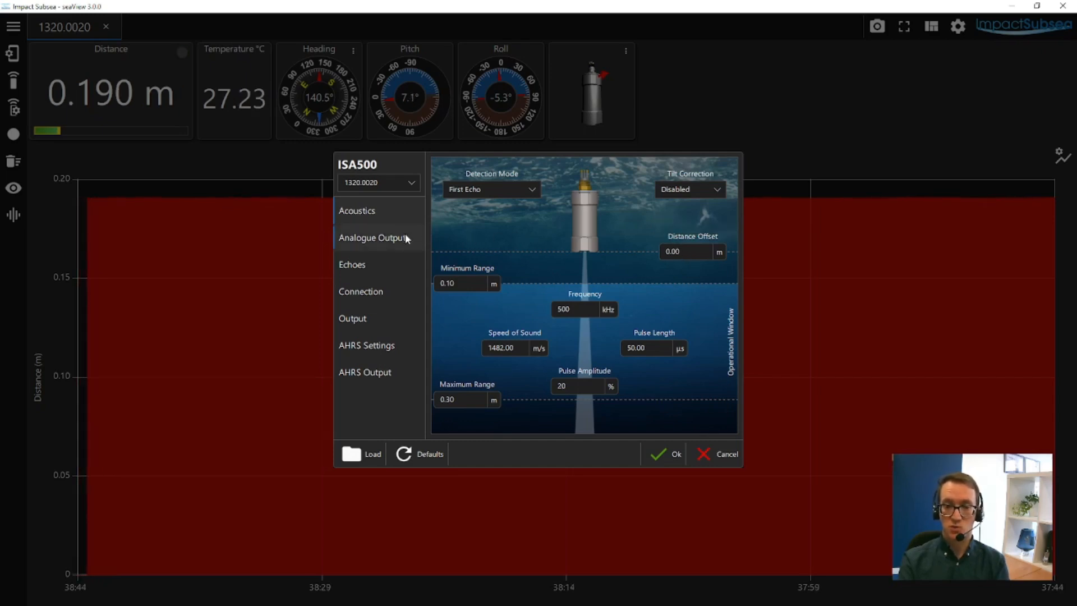
# - Set the ISA500 analogue output mode to Voltage, mapping 0–5 V to 0–120 m
pyautogui.click(372, 237)
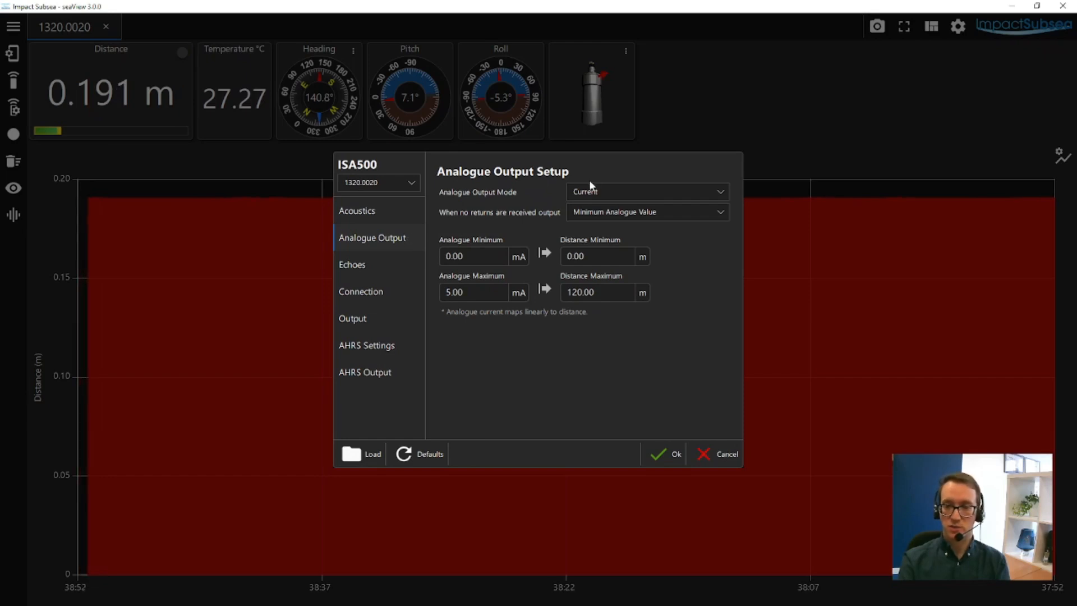
pyautogui.moveTo(623, 199)
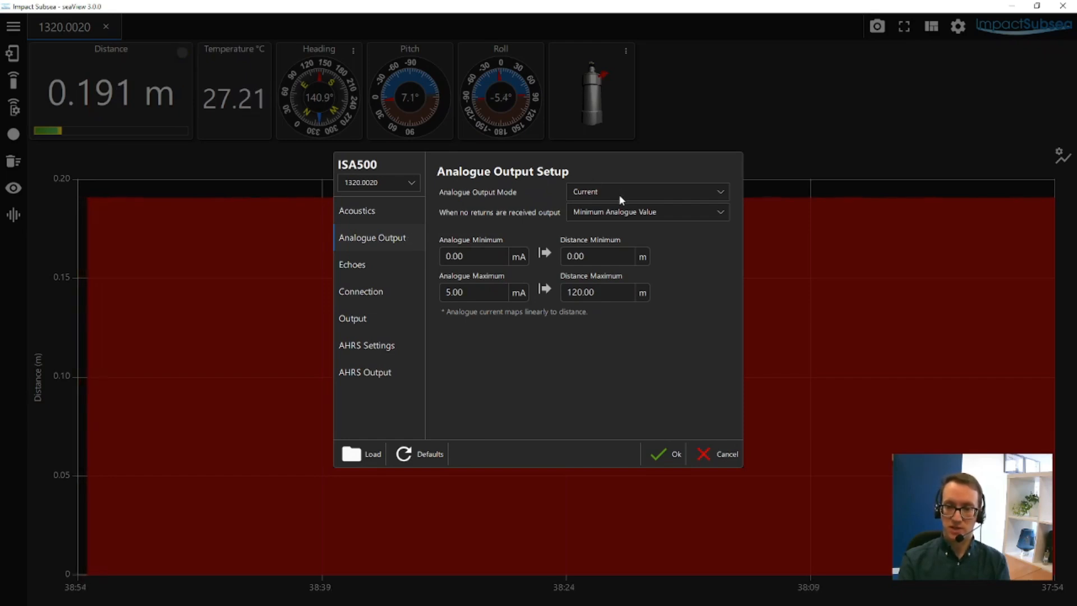
pyautogui.click(646, 192)
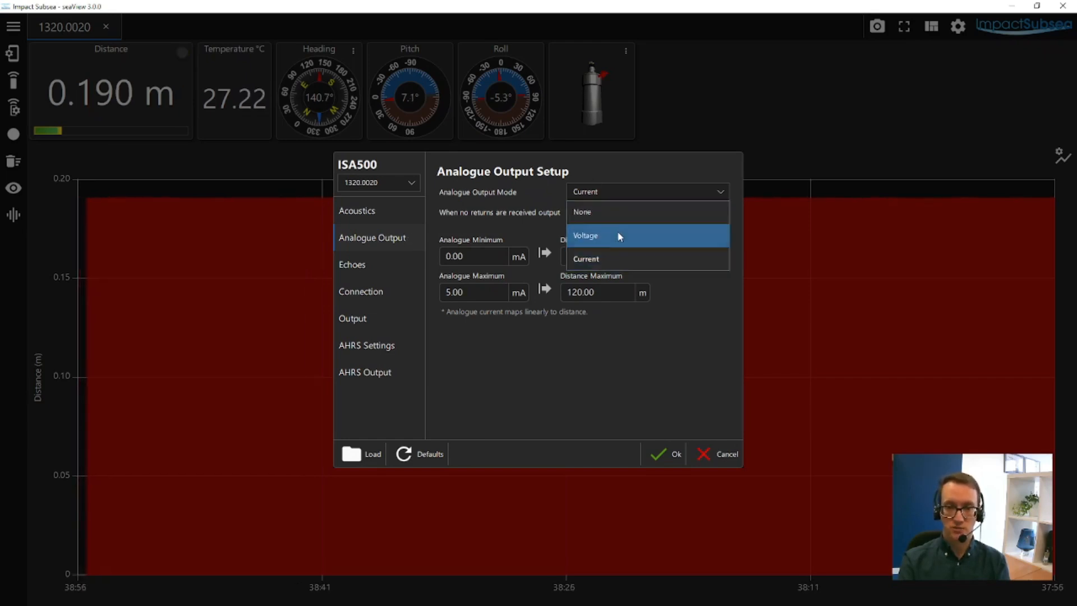
pyautogui.click(586, 235)
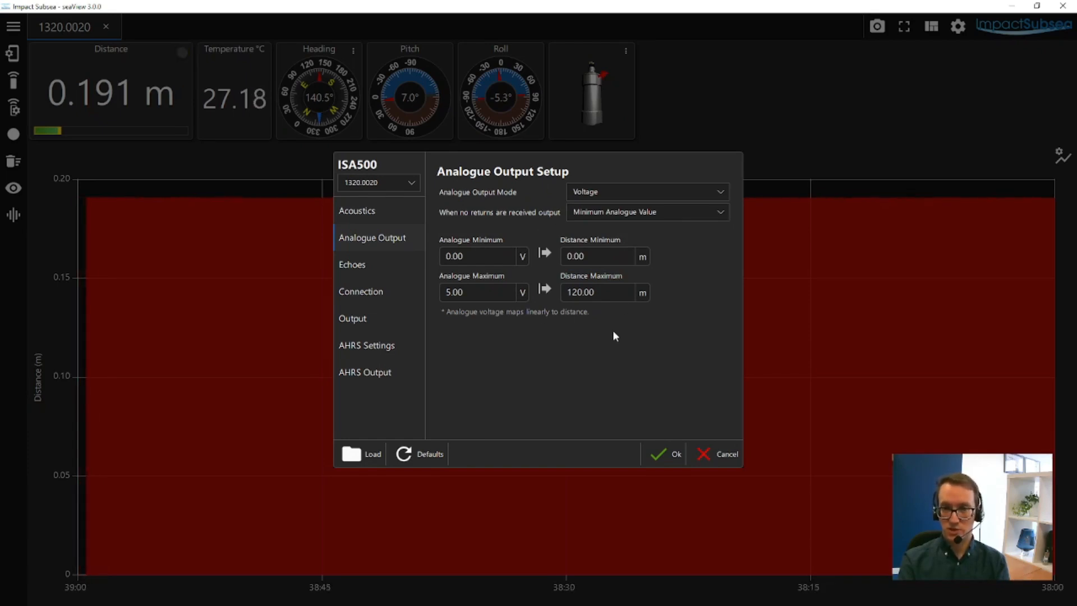
pyautogui.moveTo(598, 311)
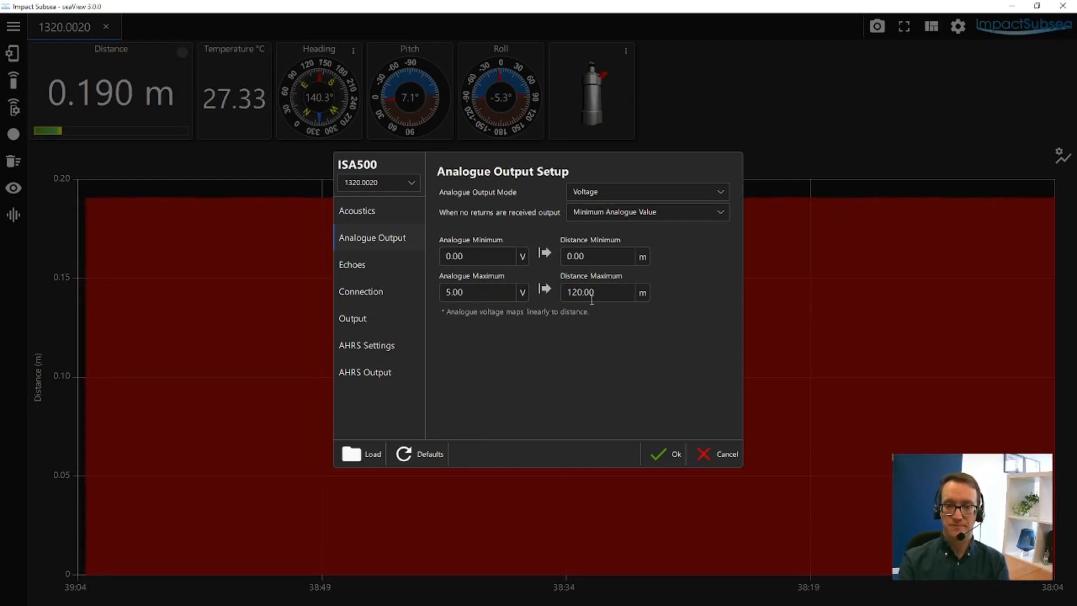
pyautogui.click(352, 264)
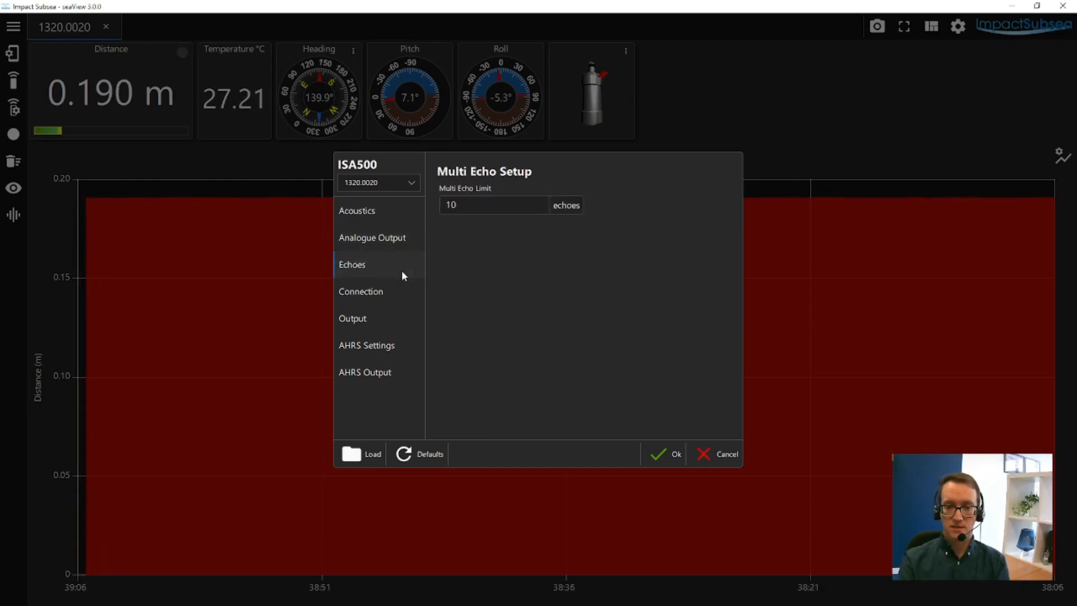
pyautogui.moveTo(408, 279)
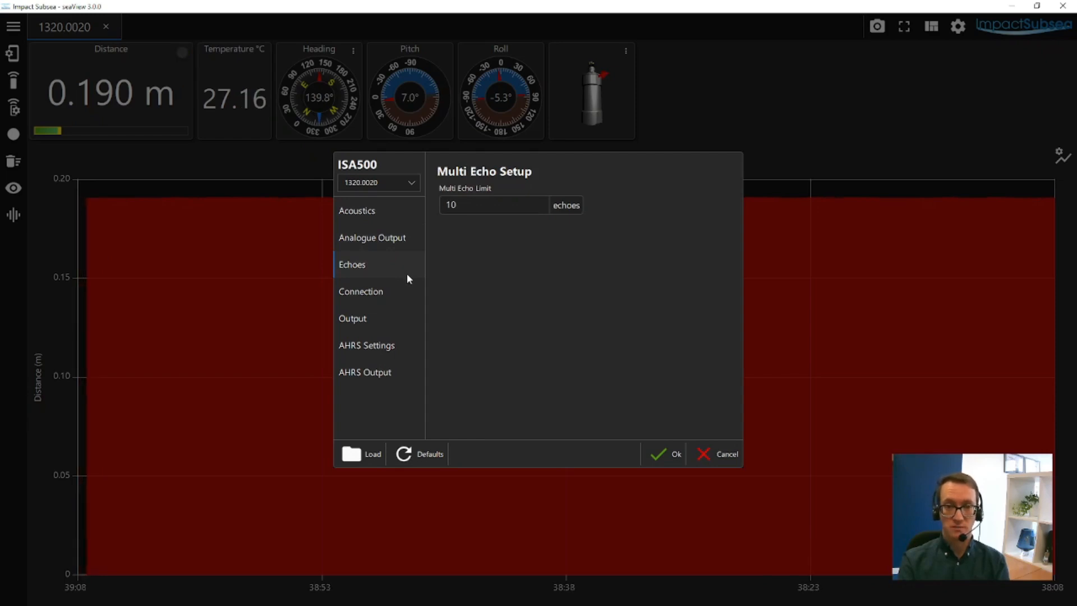
pyautogui.moveTo(542, 209)
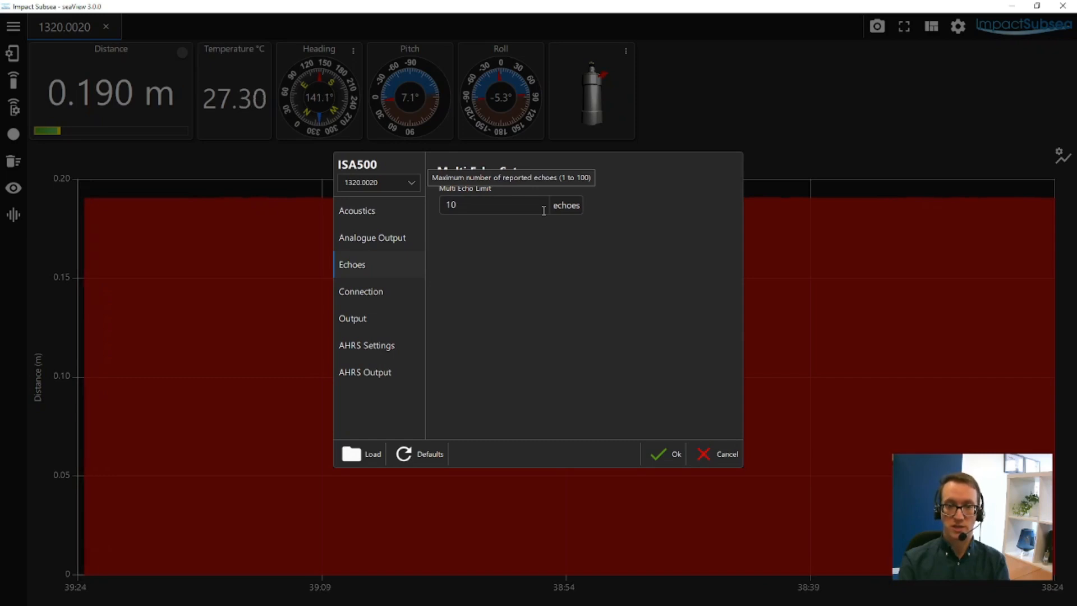
pyautogui.moveTo(381, 283)
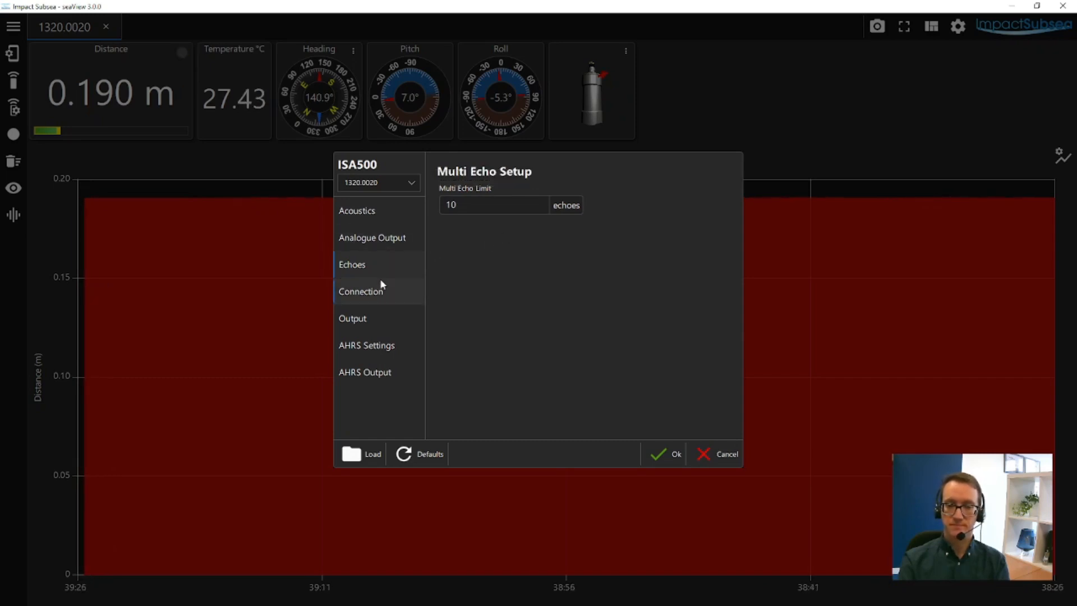
# - Show the ISA500 serial connection settings: RS232, 115200 baud, 8 bits, no parity, 1 stop bit
pyautogui.click(360, 291)
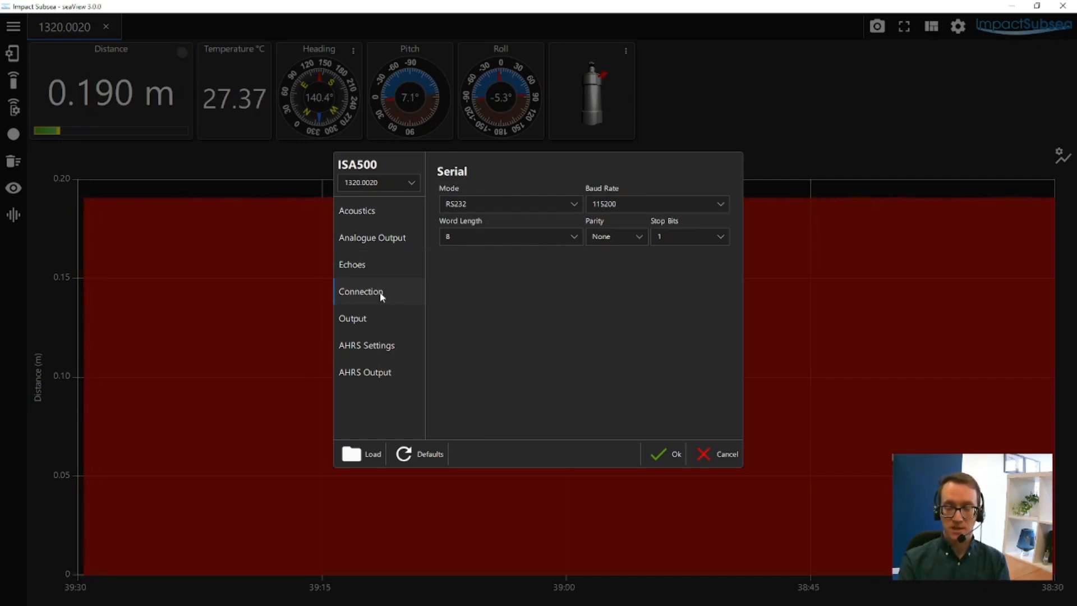
pyautogui.moveTo(495, 209)
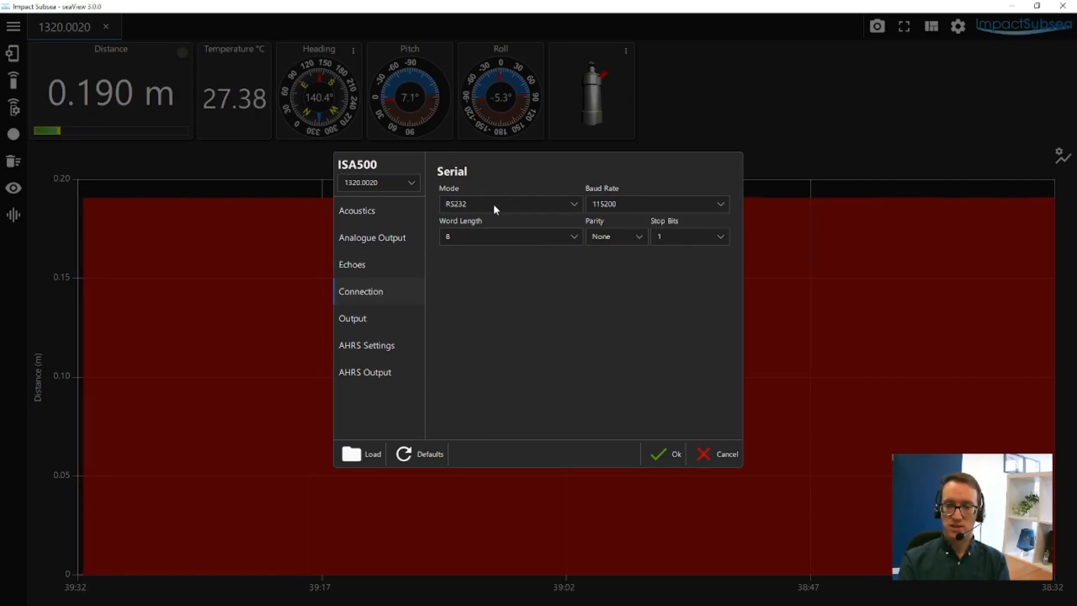
# - Confirm RS232 as the serial mode and show the output string formats page
pyautogui.click(509, 204)
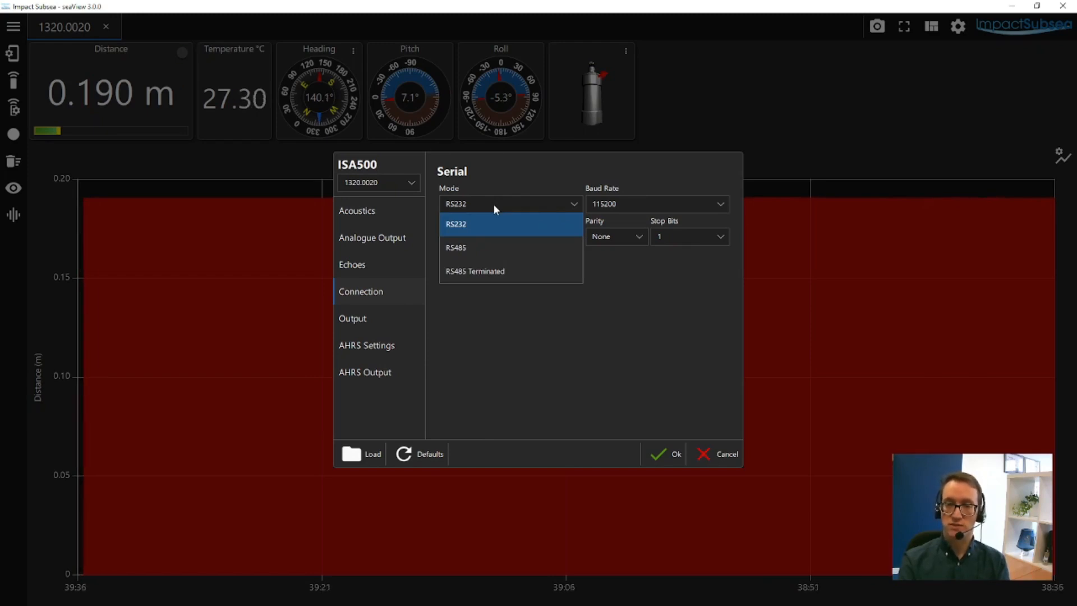
pyautogui.click(657, 204)
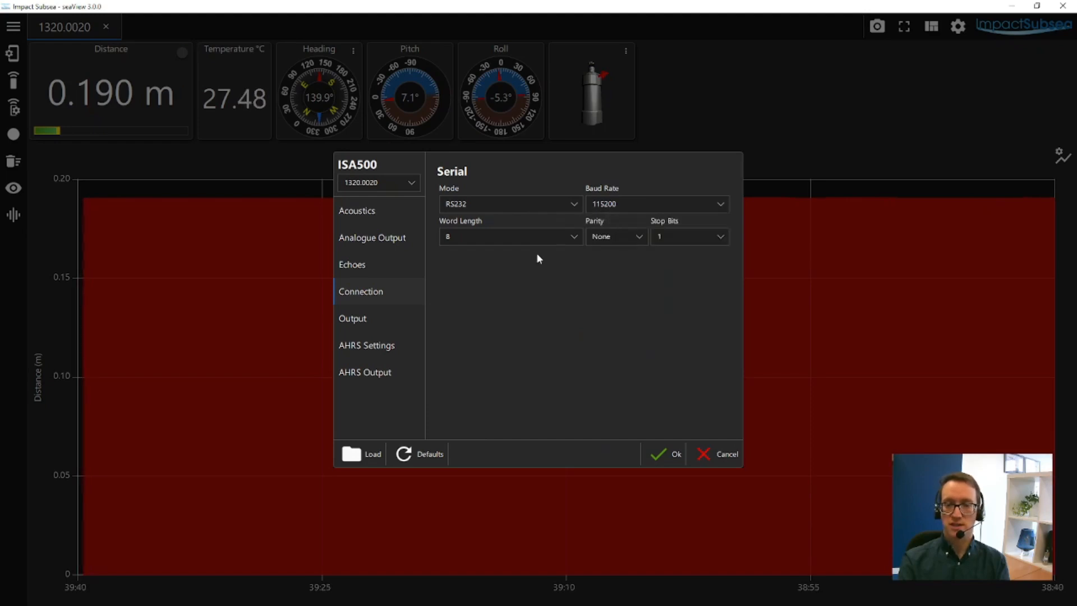
pyautogui.moveTo(650, 251)
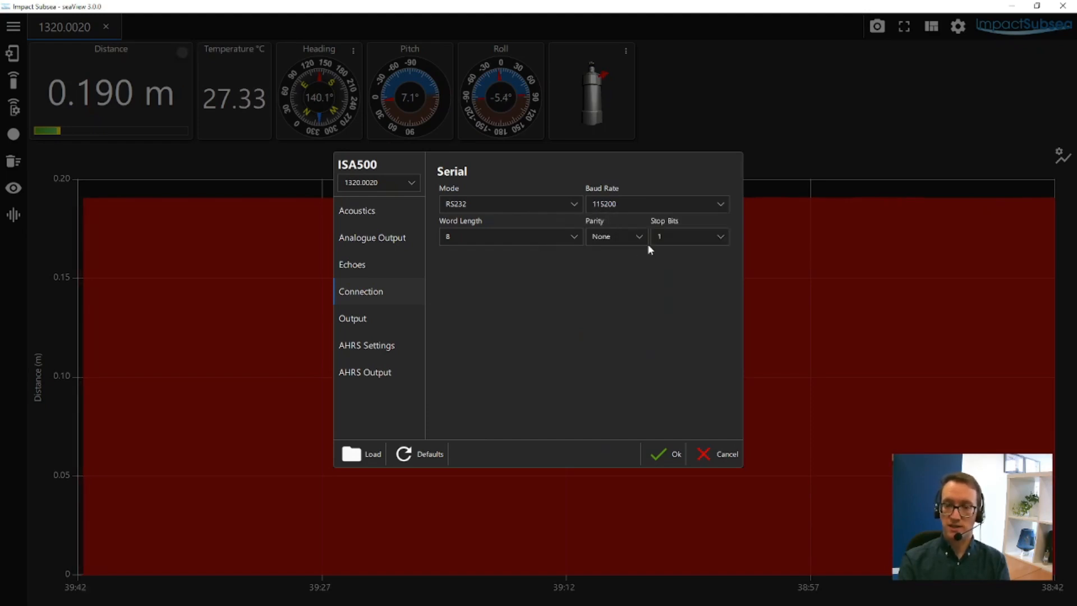
pyautogui.moveTo(468, 290)
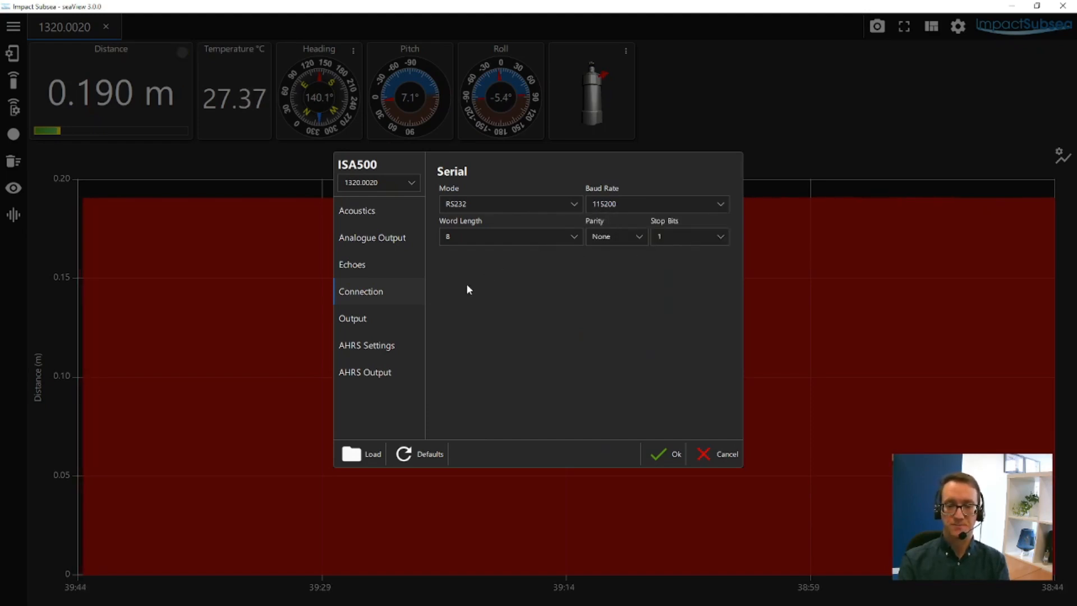
pyautogui.click(352, 318)
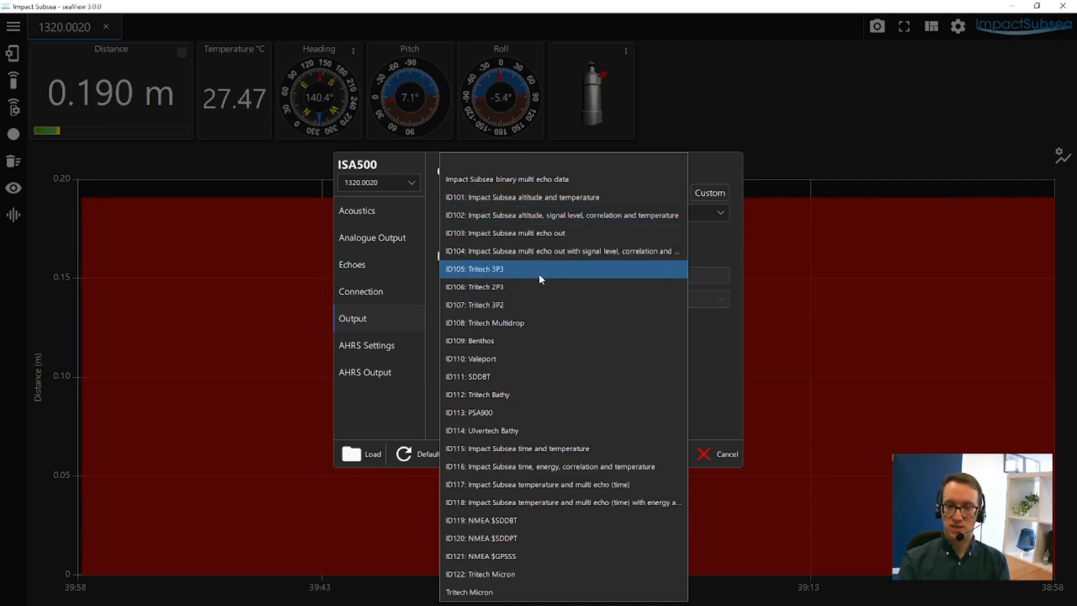
pyautogui.moveTo(549, 339)
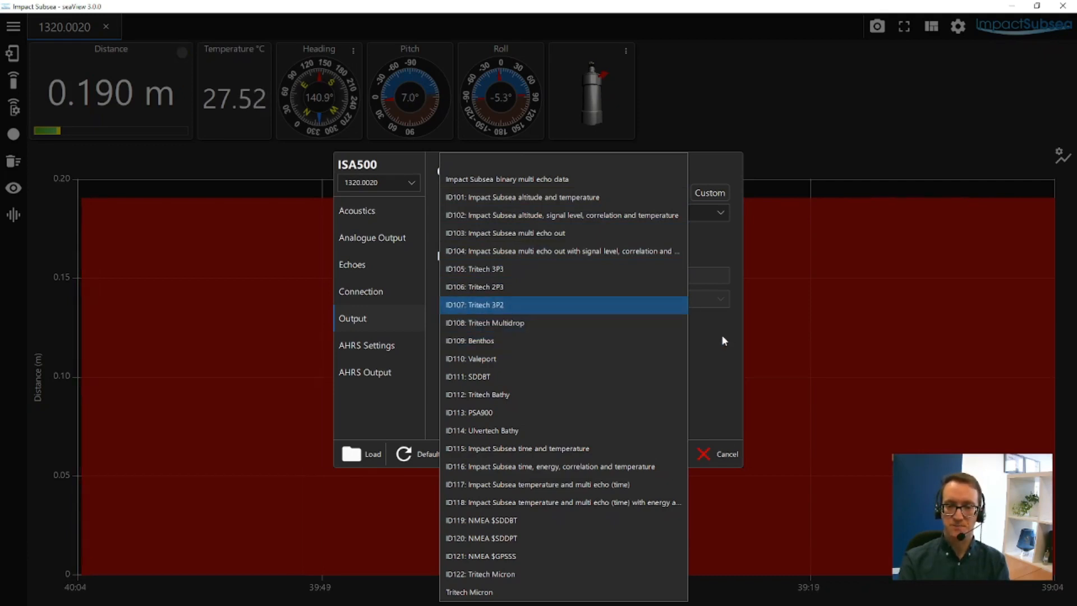
pyautogui.click(527, 197)
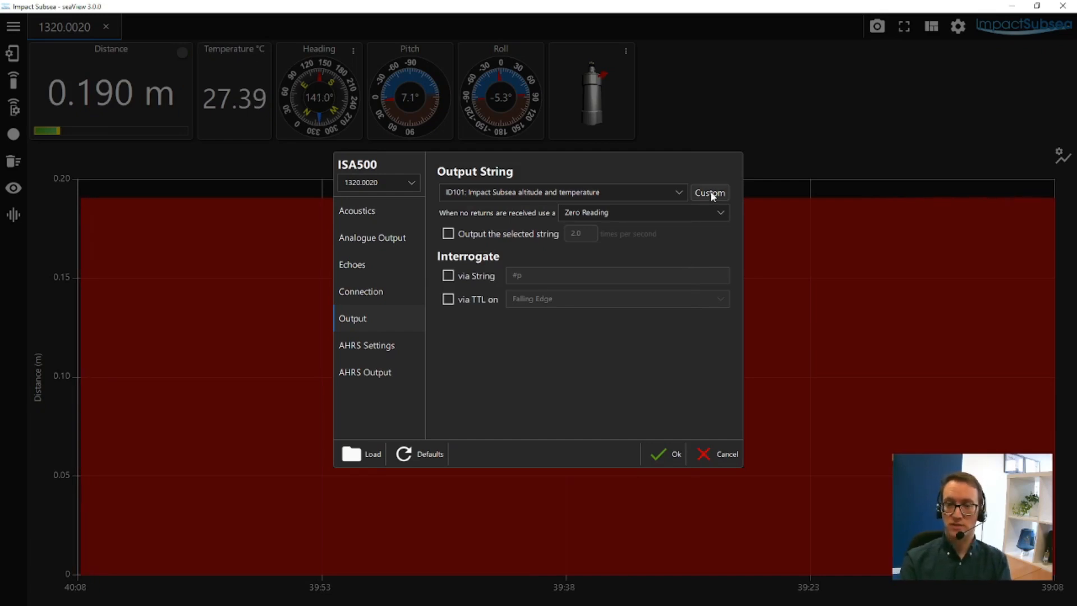
pyautogui.click(710, 193)
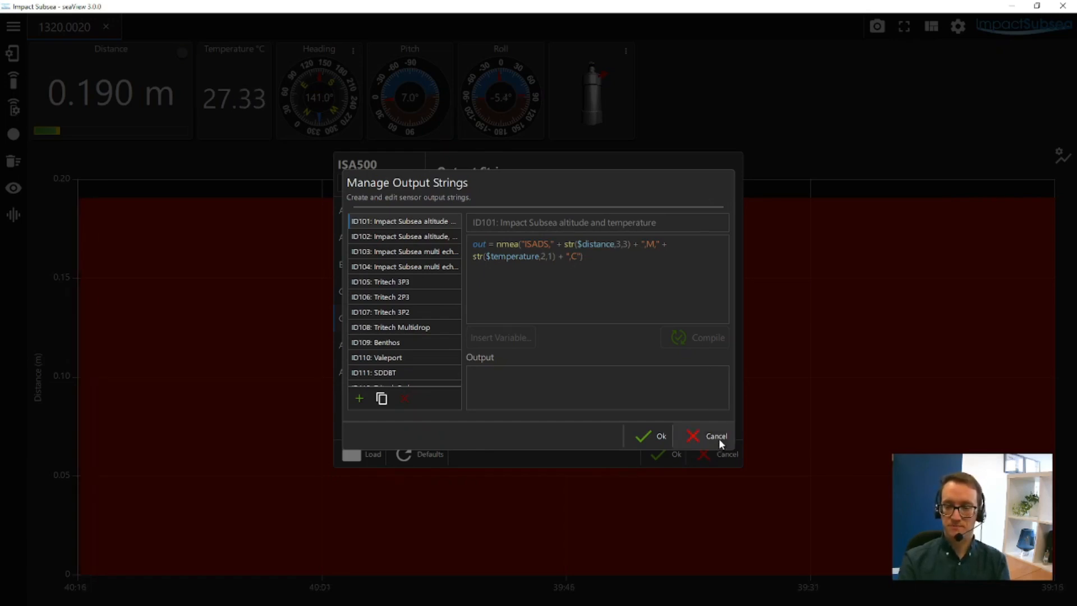
pyautogui.click(716, 436)
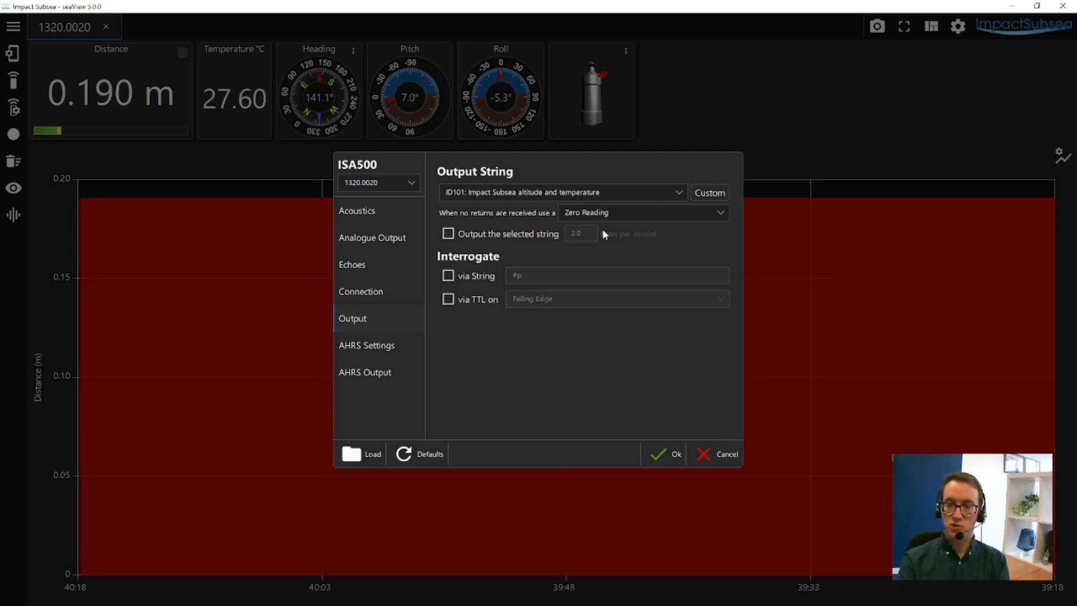
pyautogui.moveTo(617, 219)
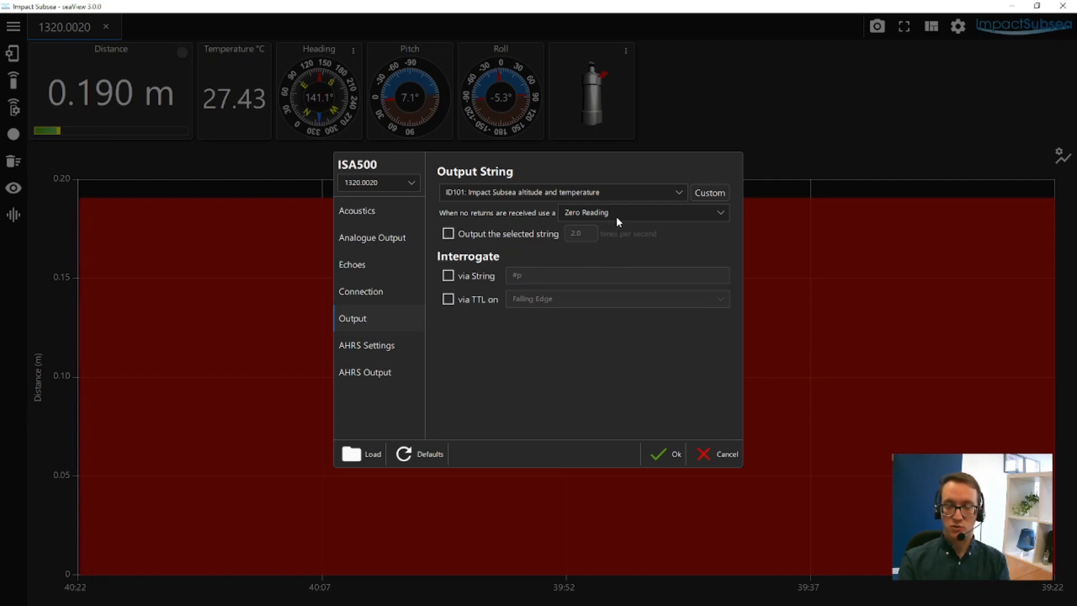
# - Report Zero Reading when no returns arrive and output the altitude string 2 times per second
pyautogui.click(643, 212)
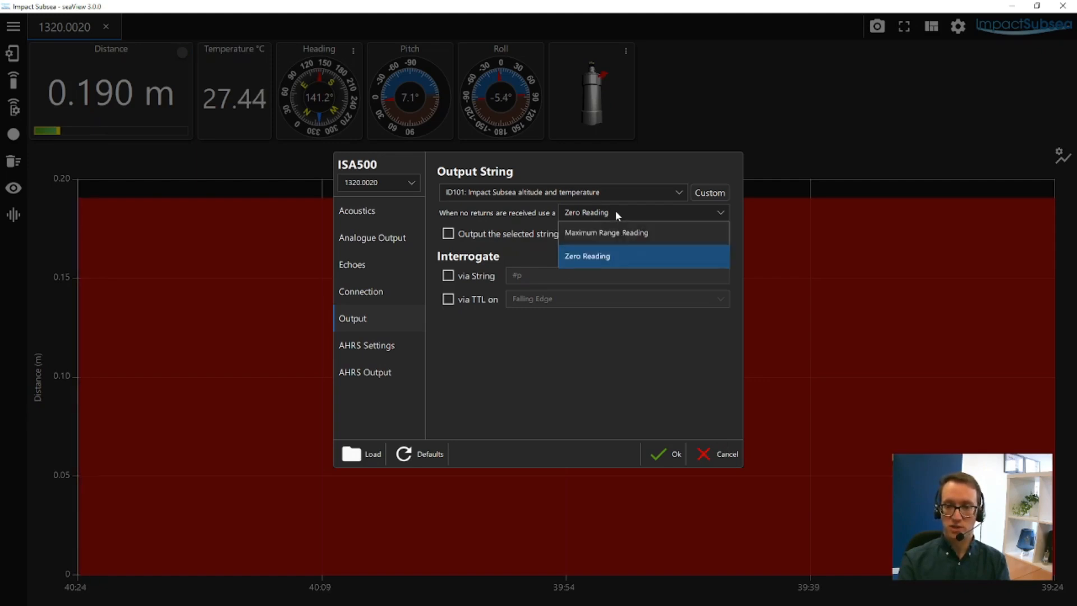
pyautogui.click(587, 256)
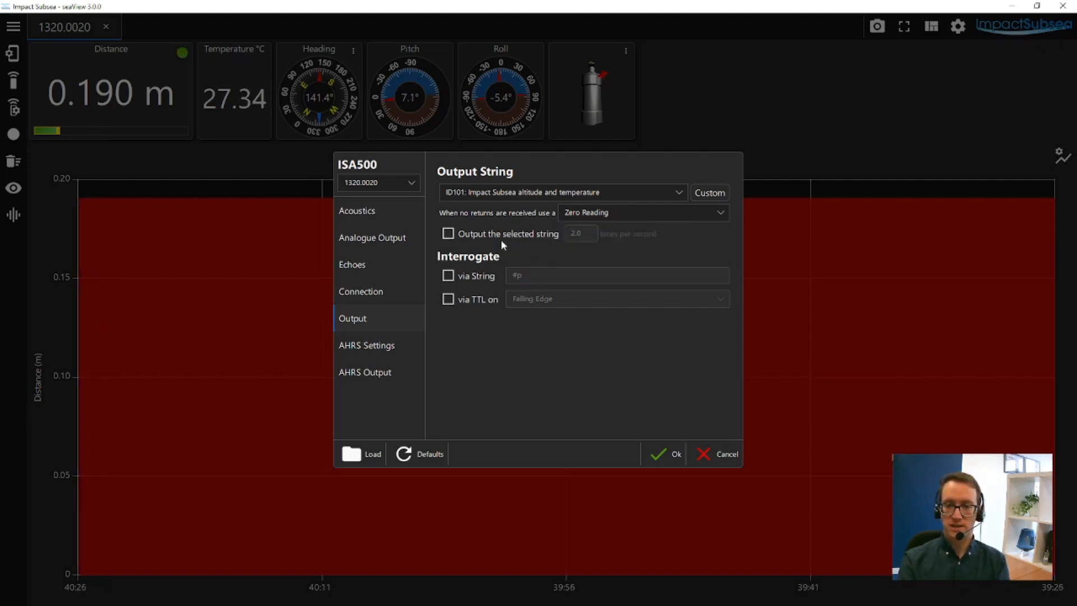
pyautogui.click(448, 234)
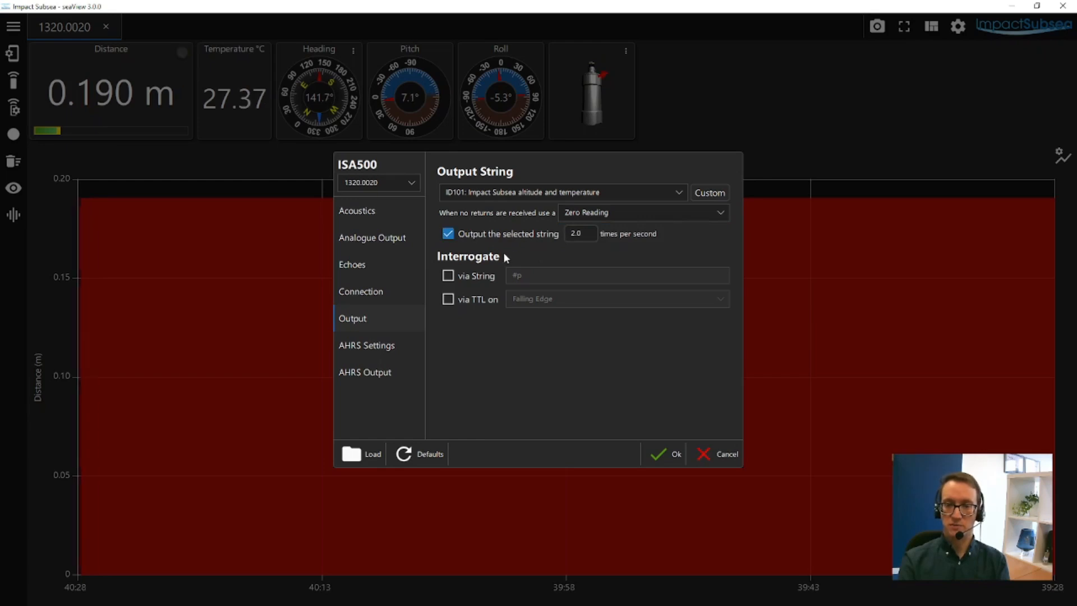
pyautogui.moveTo(500, 252)
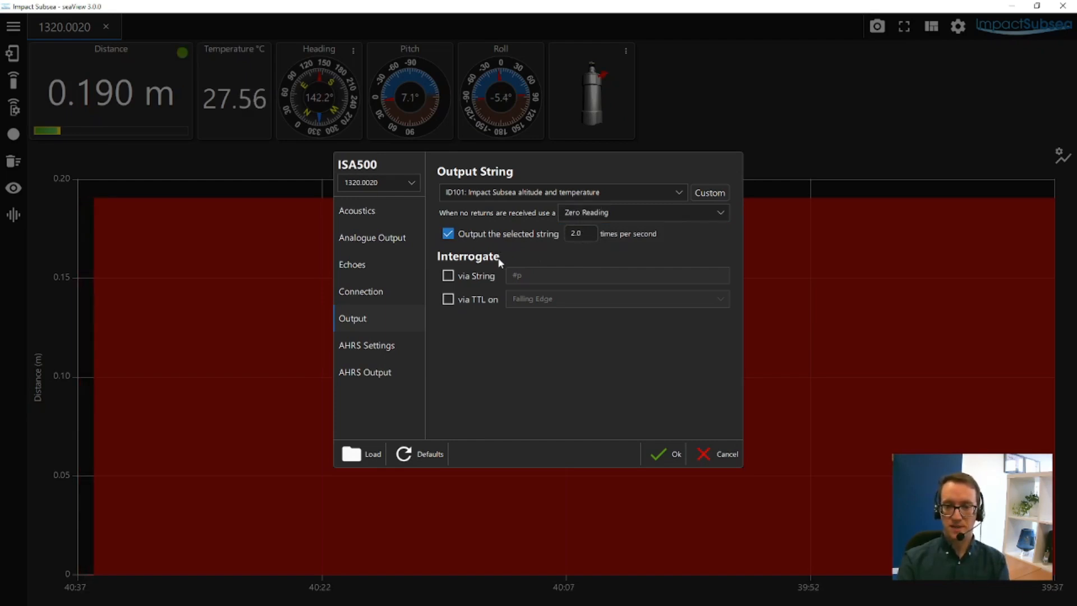
# - Enable altimeter interrogation via string #p and via TTL on the falling edge
pyautogui.click(448, 276)
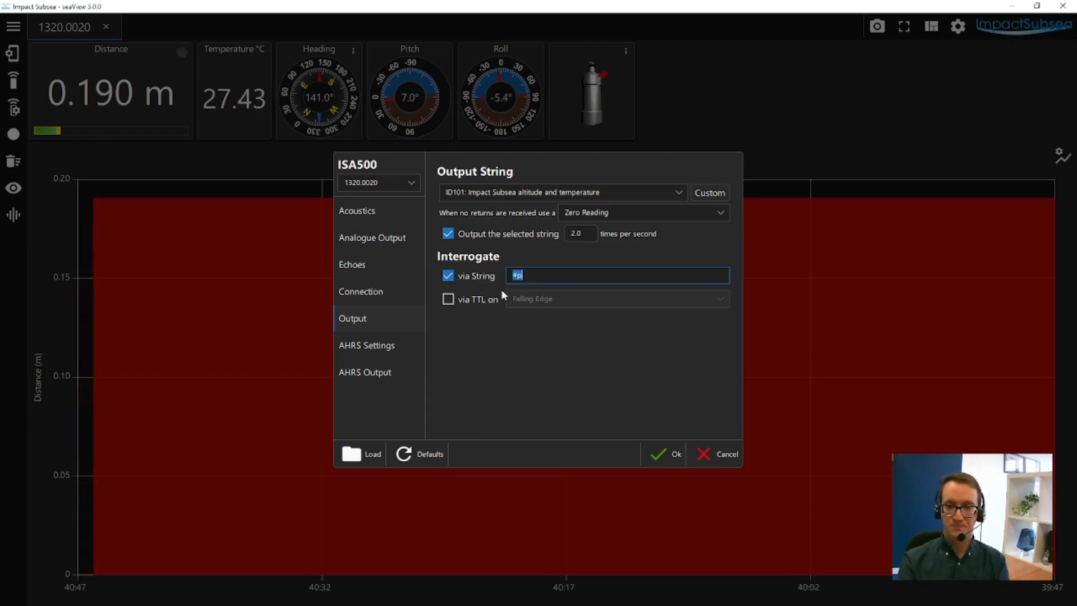
pyautogui.click(447, 299)
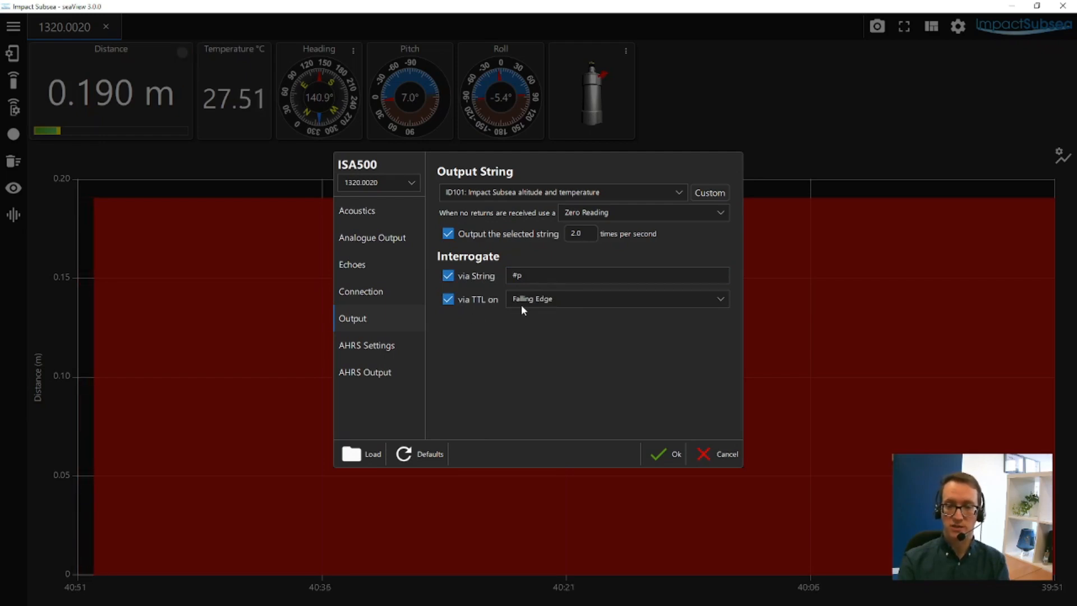
pyautogui.click(617, 299)
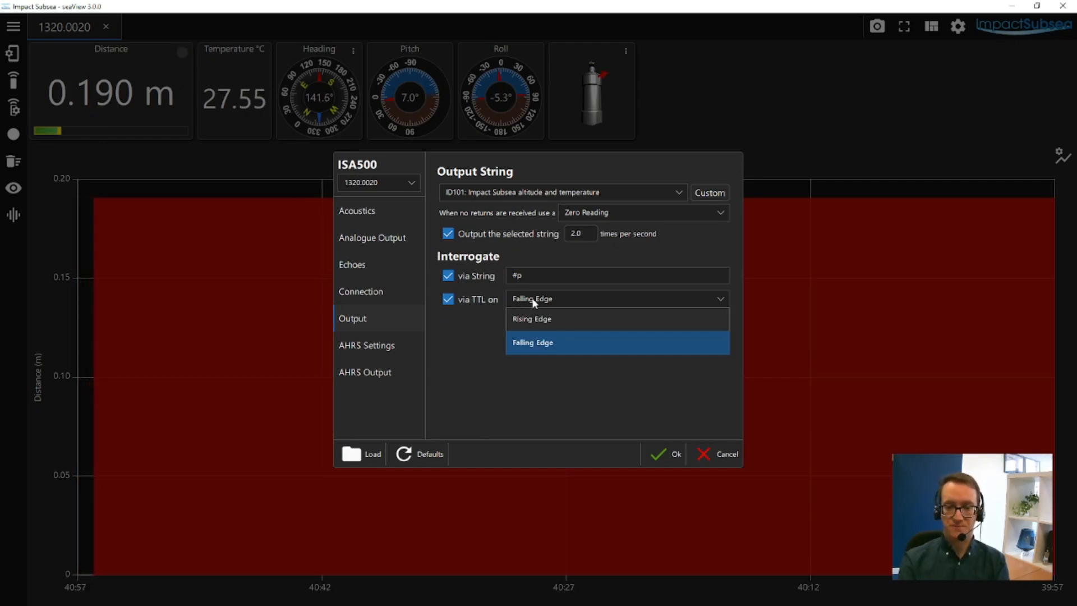
pyautogui.click(532, 343)
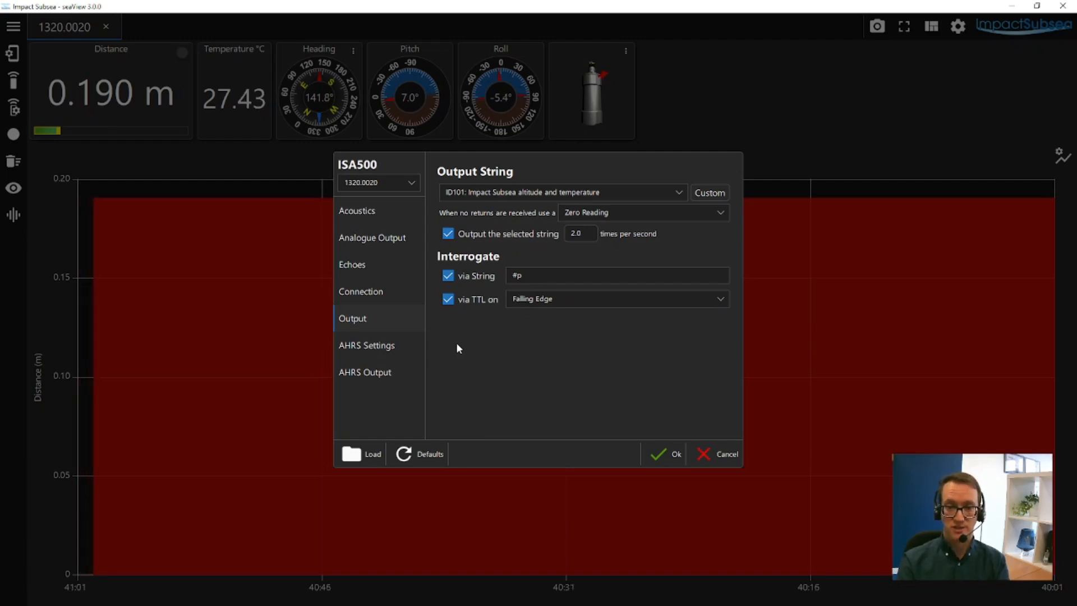
# - Review AHRS mount orientation and turns counter settings, then show the AHRS Output page (ID131)
pyautogui.click(366, 345)
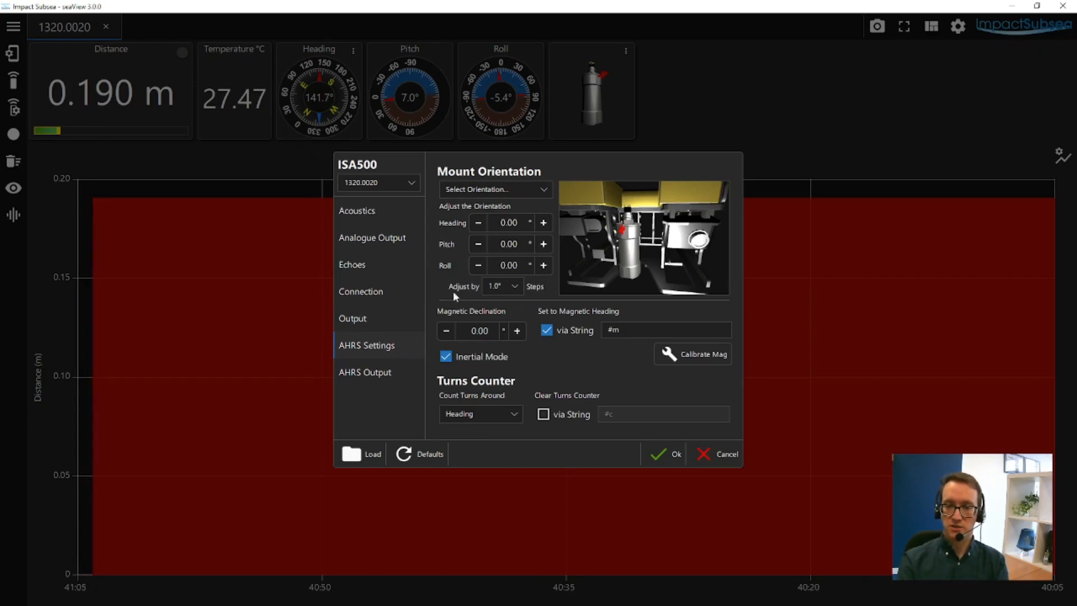
pyautogui.moveTo(673, 388)
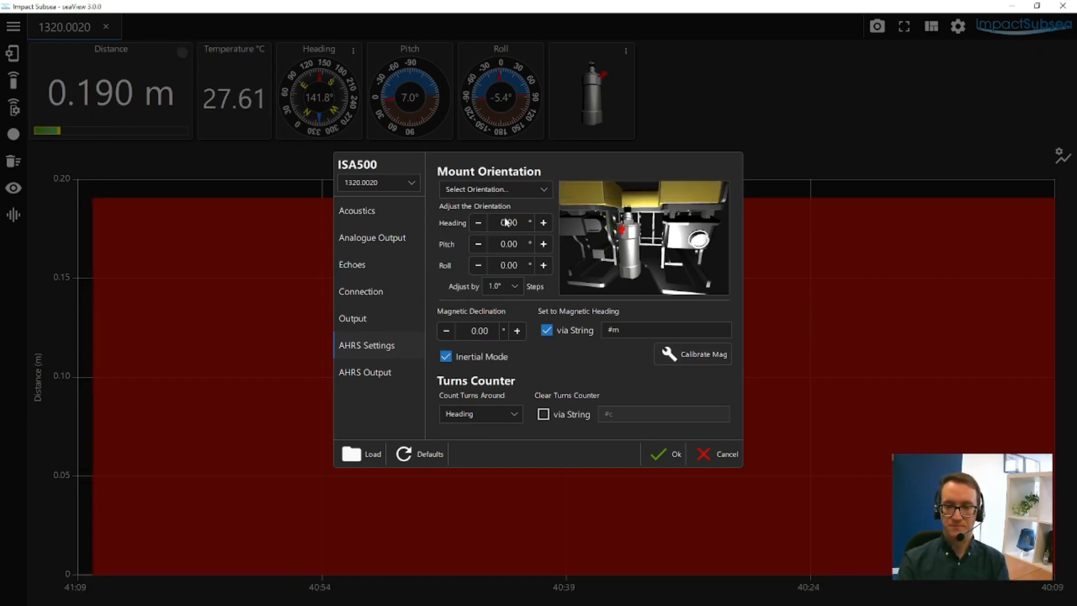
pyautogui.click(495, 189)
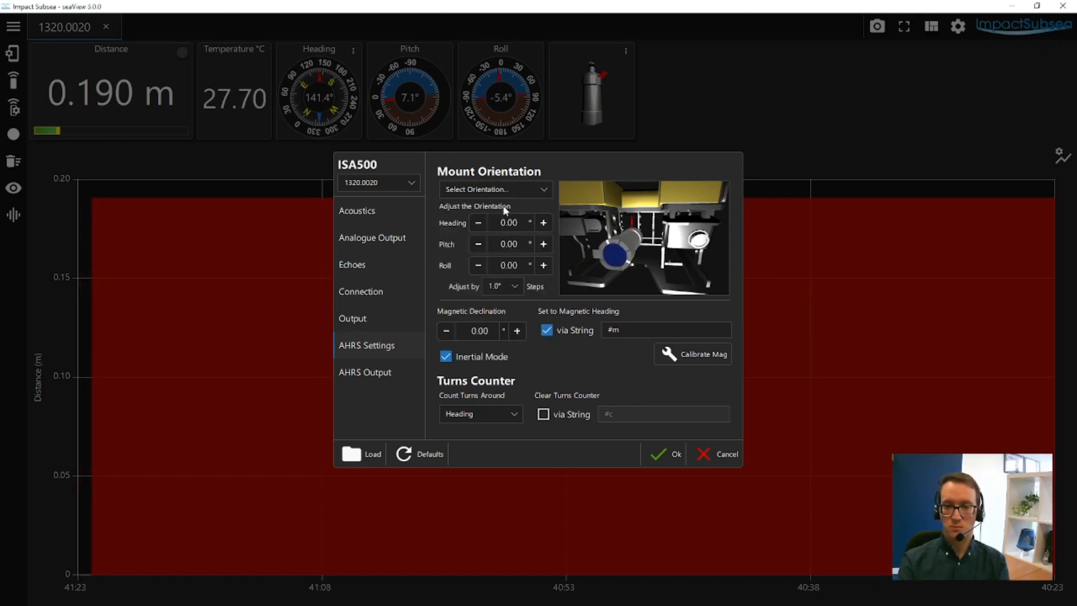
pyautogui.click(494, 189)
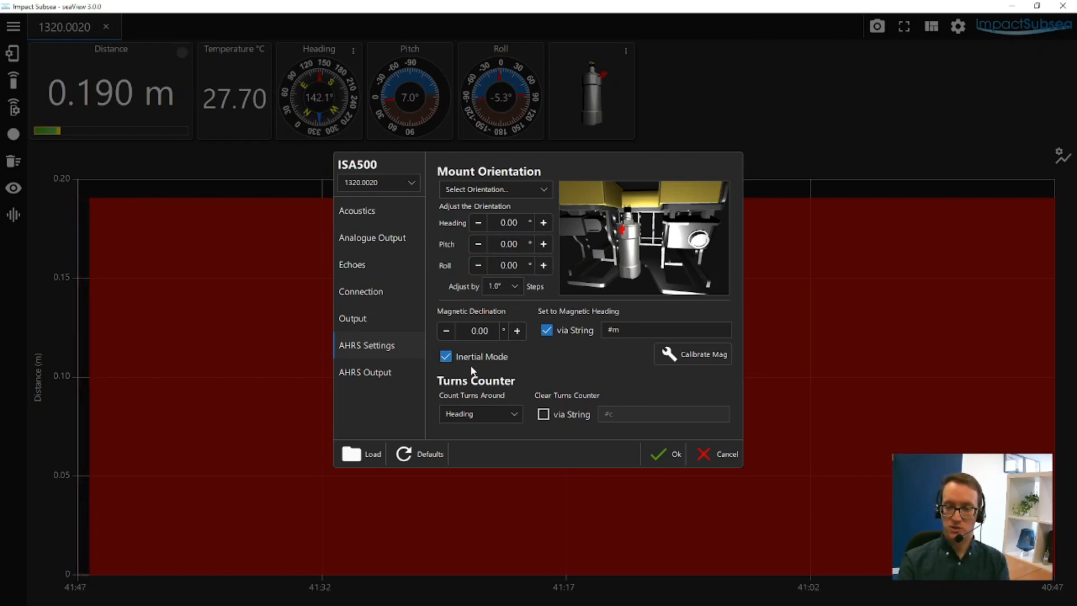
pyautogui.moveTo(706, 365)
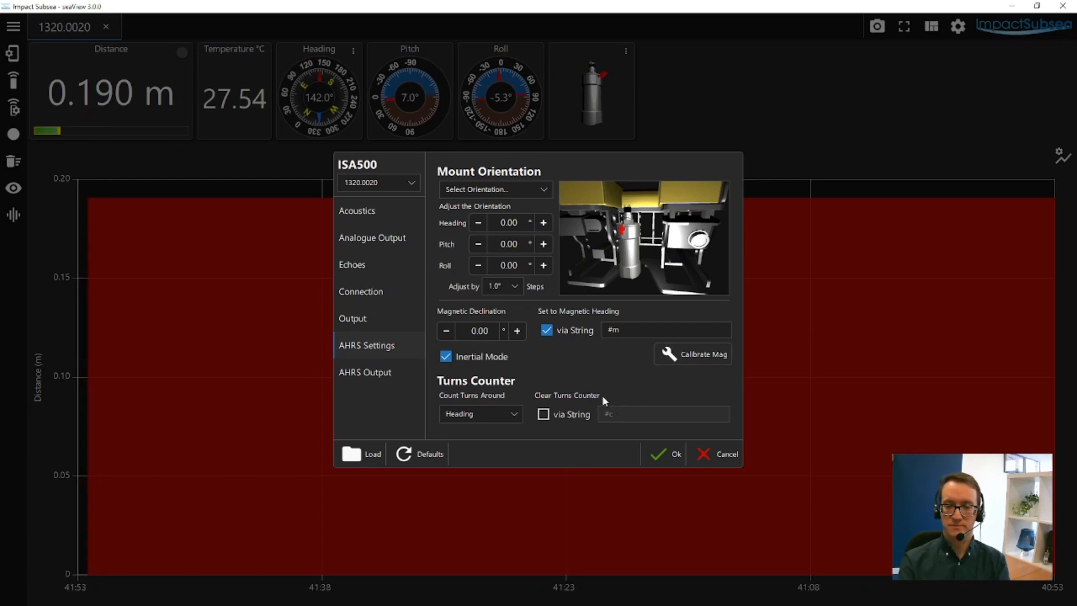
pyautogui.click(364, 371)
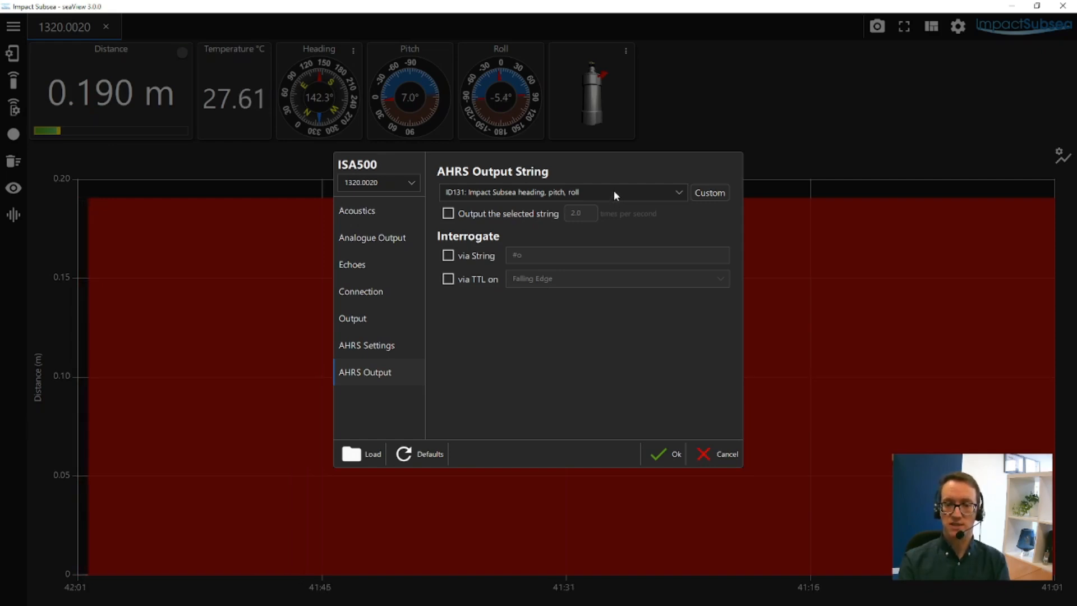
# - Open the custom output string editor and cancel it without changes
pyautogui.click(563, 192)
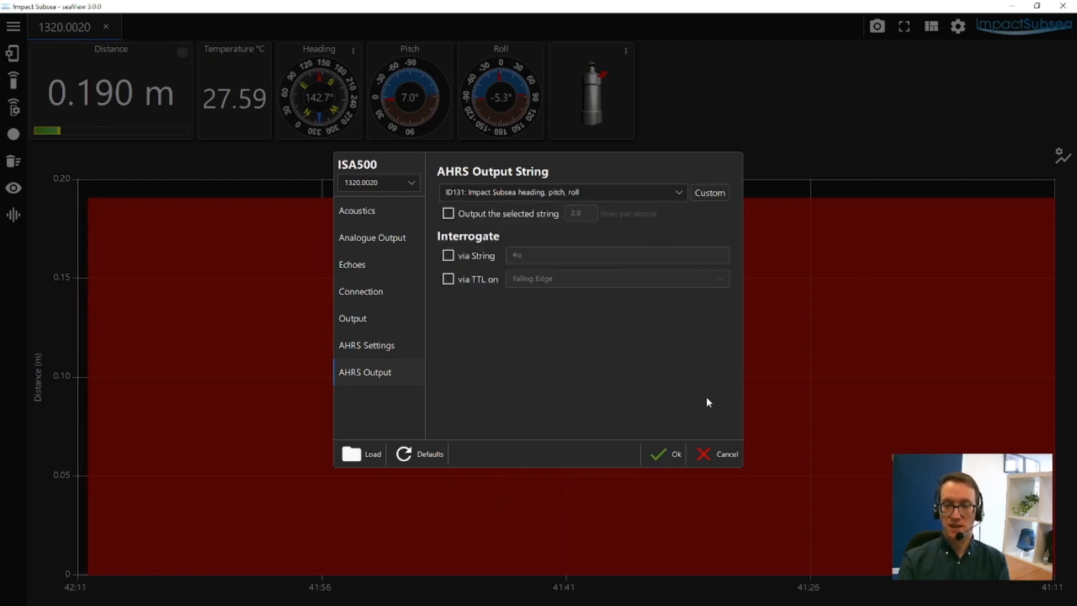
pyautogui.moveTo(672, 368)
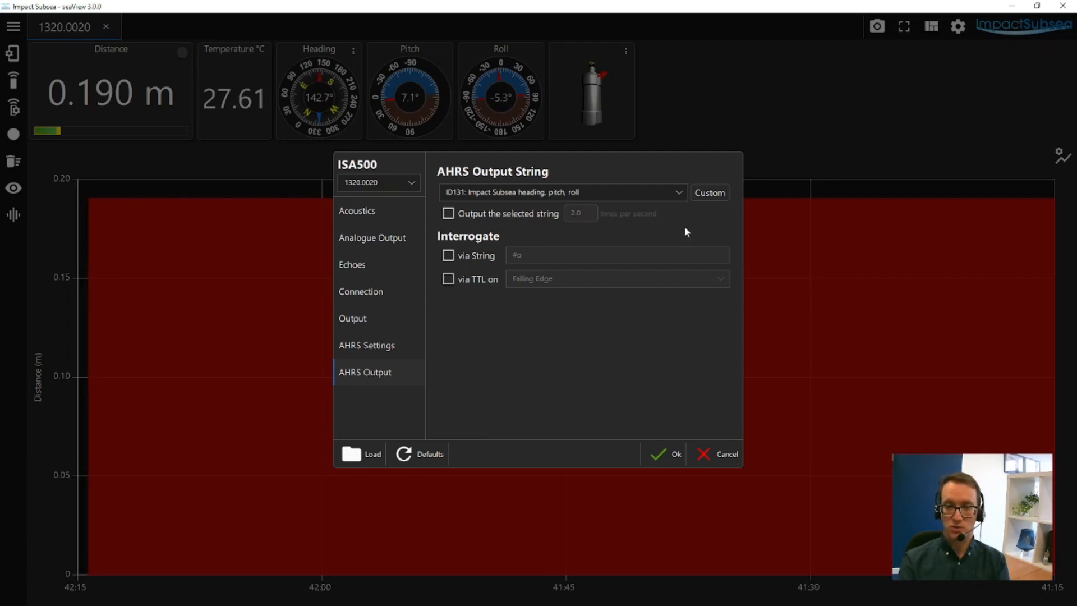
pyautogui.click(710, 193)
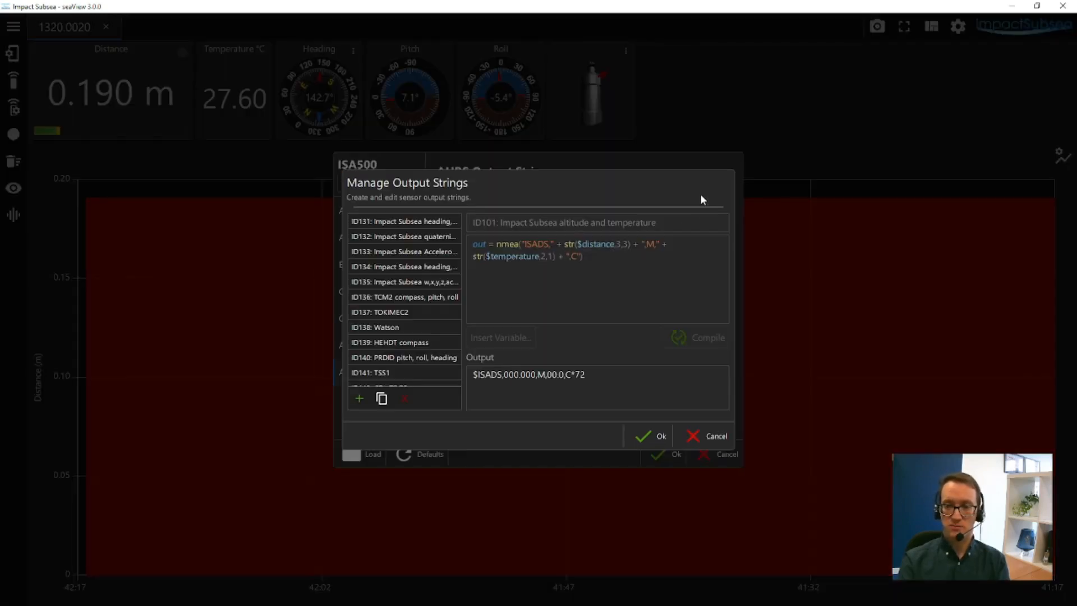
pyautogui.moveTo(560, 272)
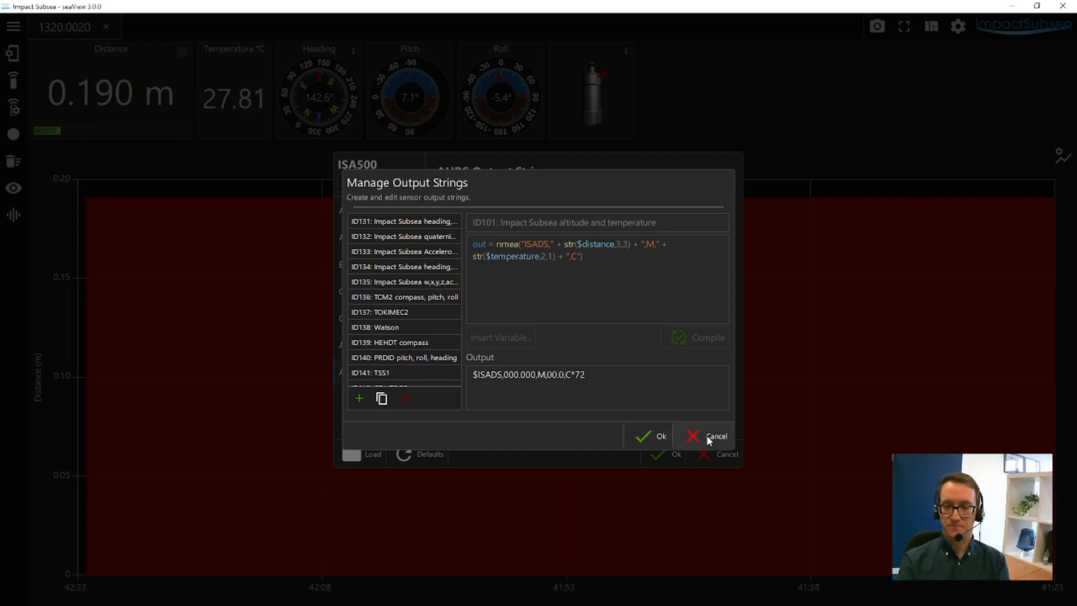
pyautogui.click(715, 436)
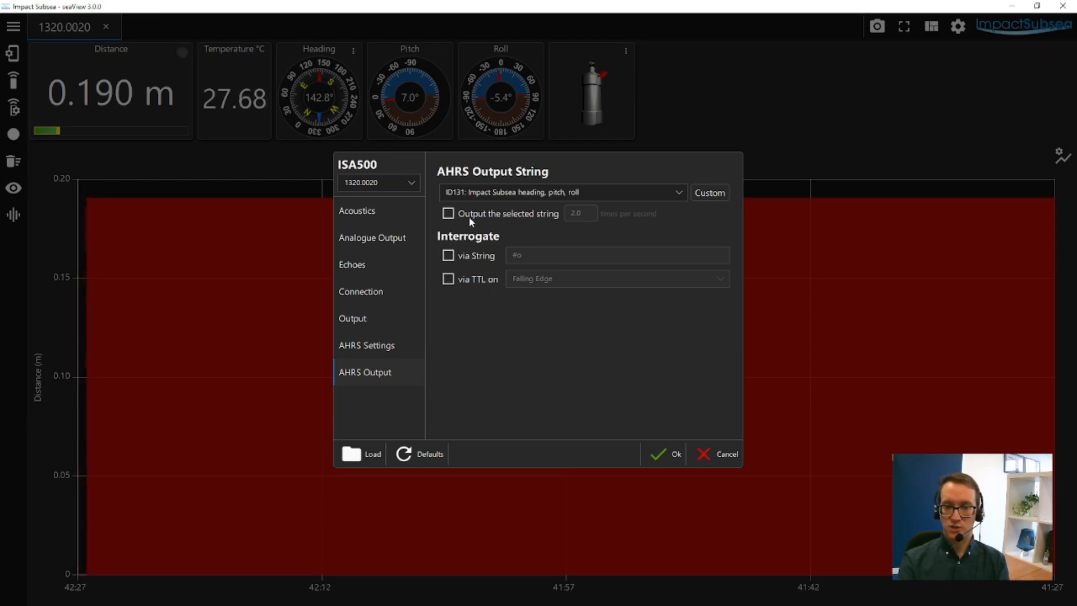
# - Stream AHRS string ID131 2 times per second with string #o and TTL interrogation enabled
pyautogui.click(447, 214)
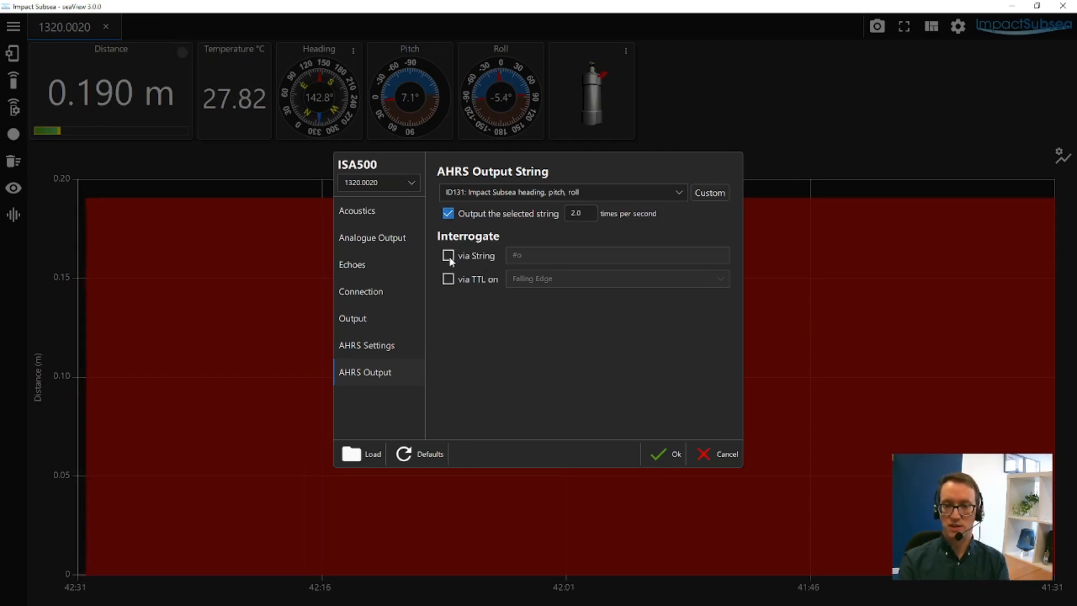
pyautogui.click(448, 255)
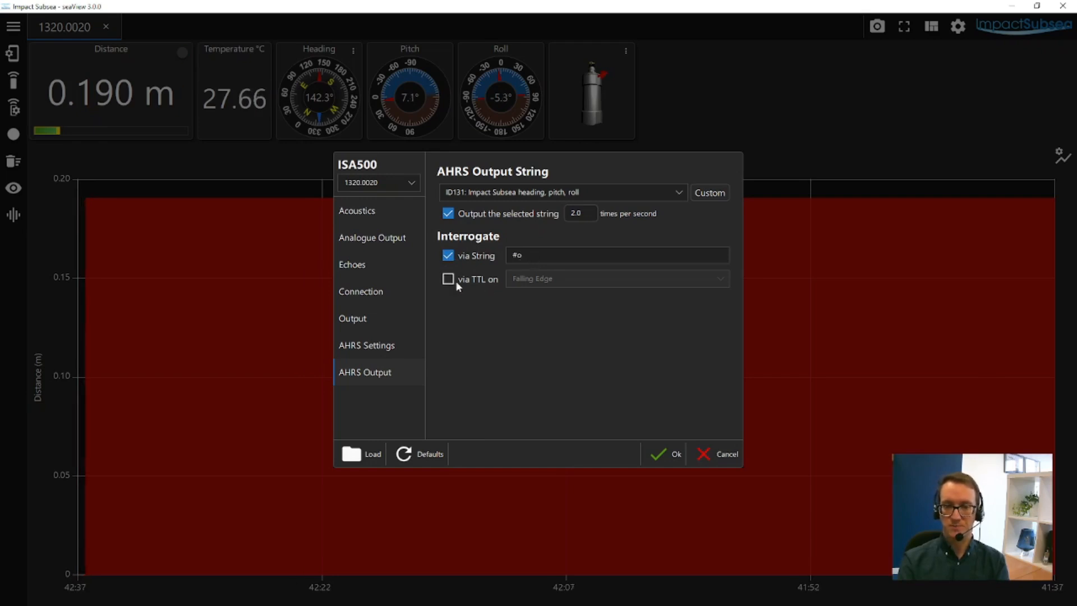
pyautogui.click(447, 278)
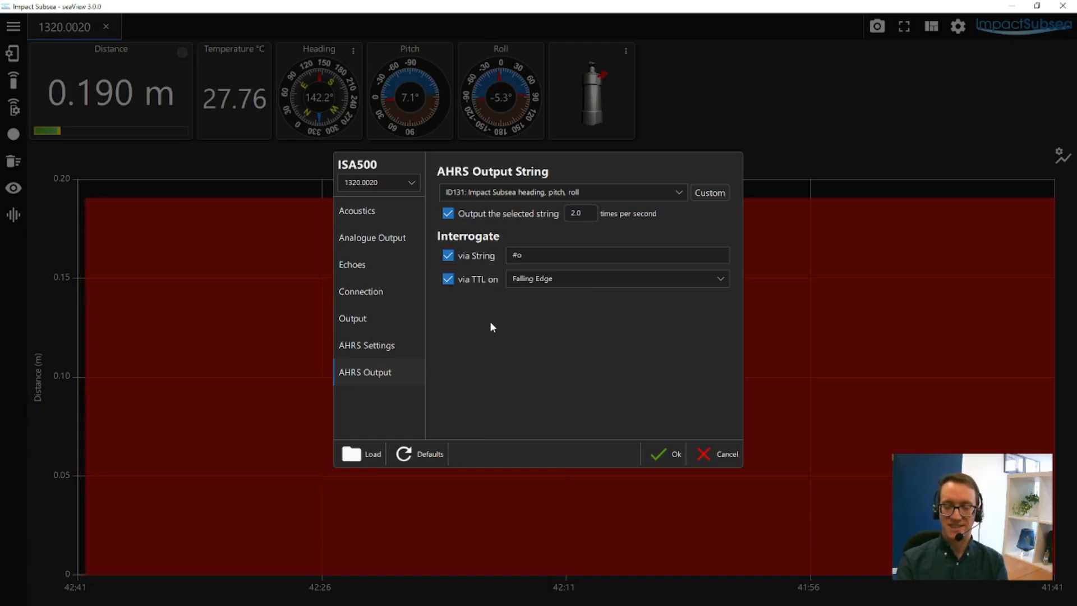
pyautogui.moveTo(401, 373)
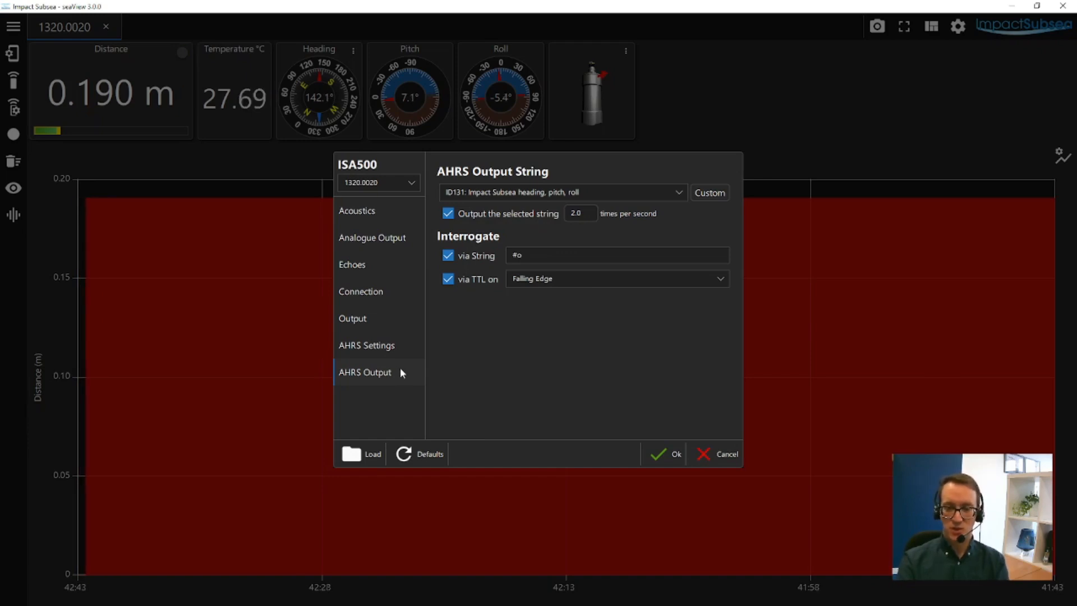
pyautogui.moveTo(676, 455)
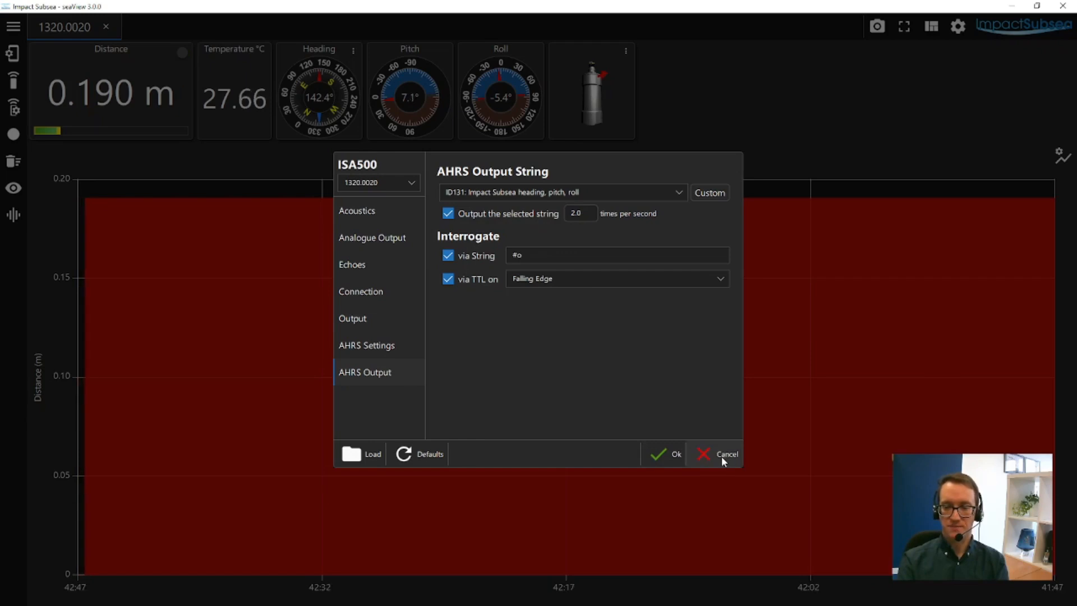
# - Close the ISA500 settings window and try ping rates of 10 Hz and Maximum
pyautogui.click(727, 454)
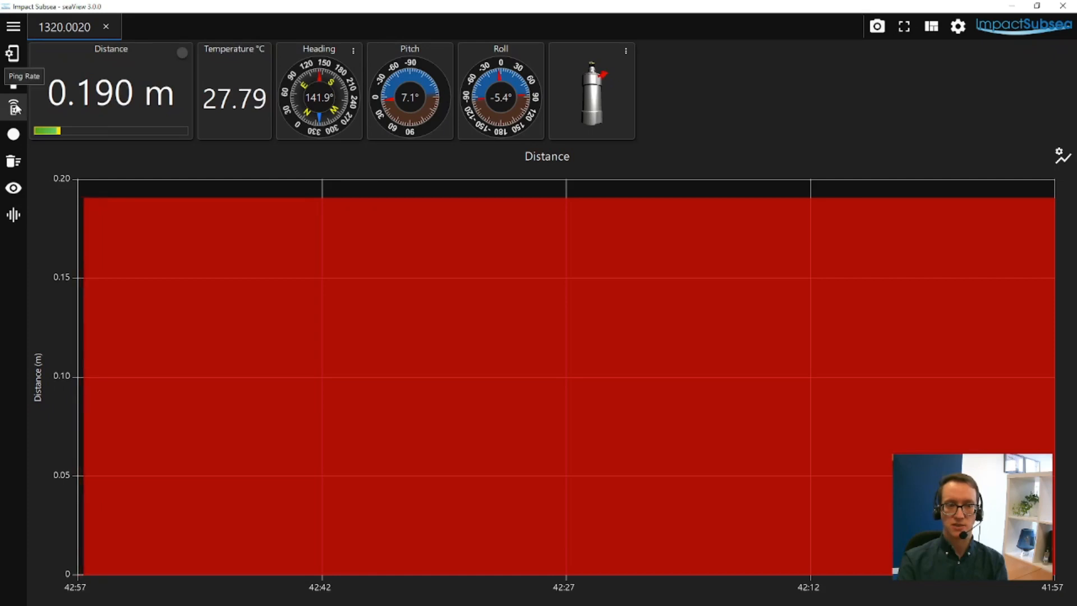
pyautogui.click(14, 103)
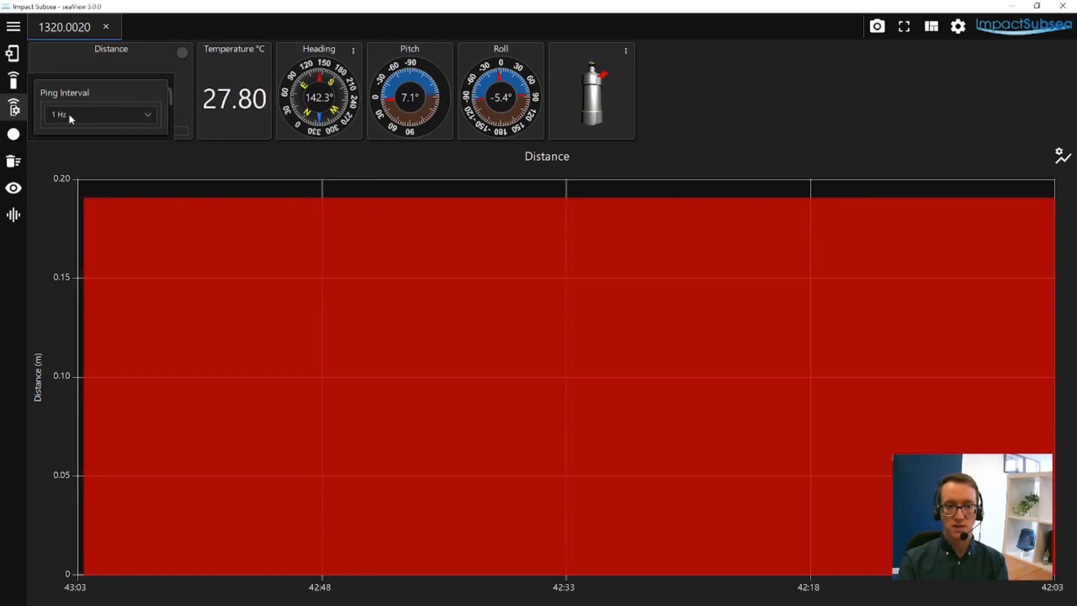
pyautogui.click(100, 115)
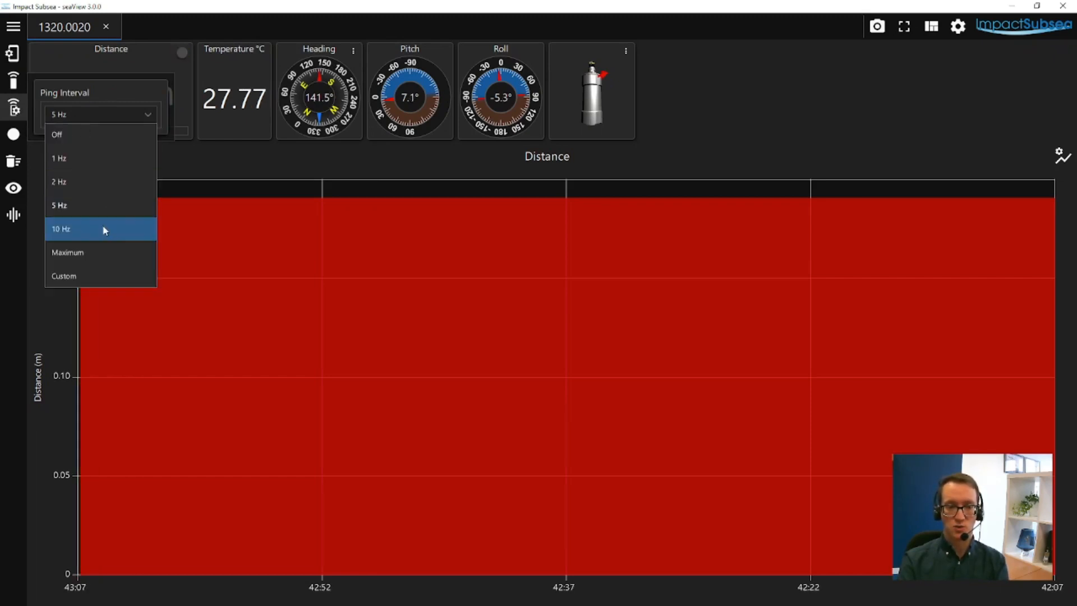
pyautogui.click(61, 229)
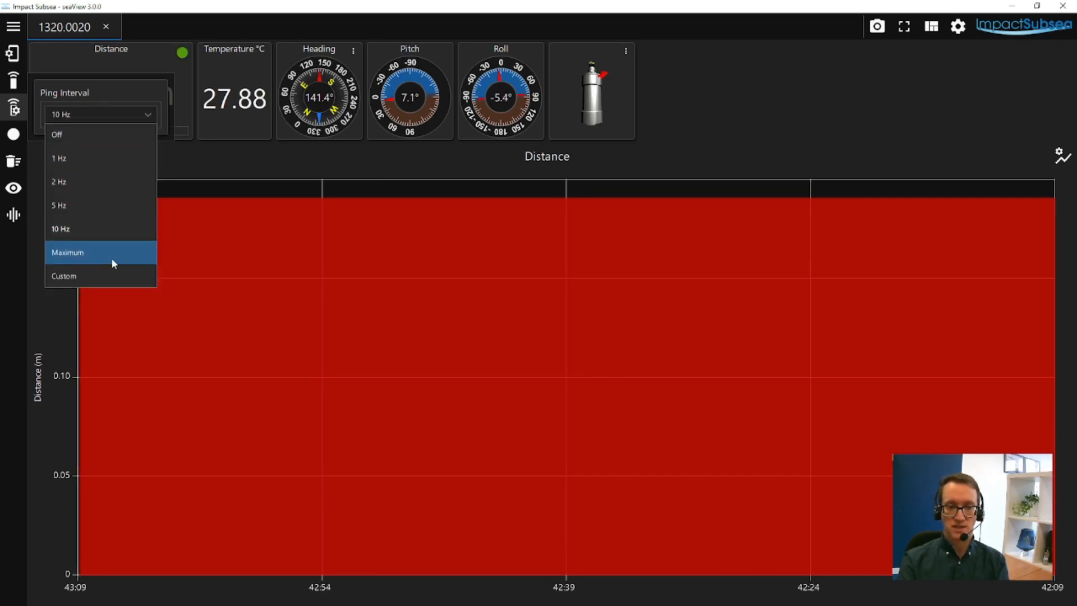
pyautogui.click(66, 252)
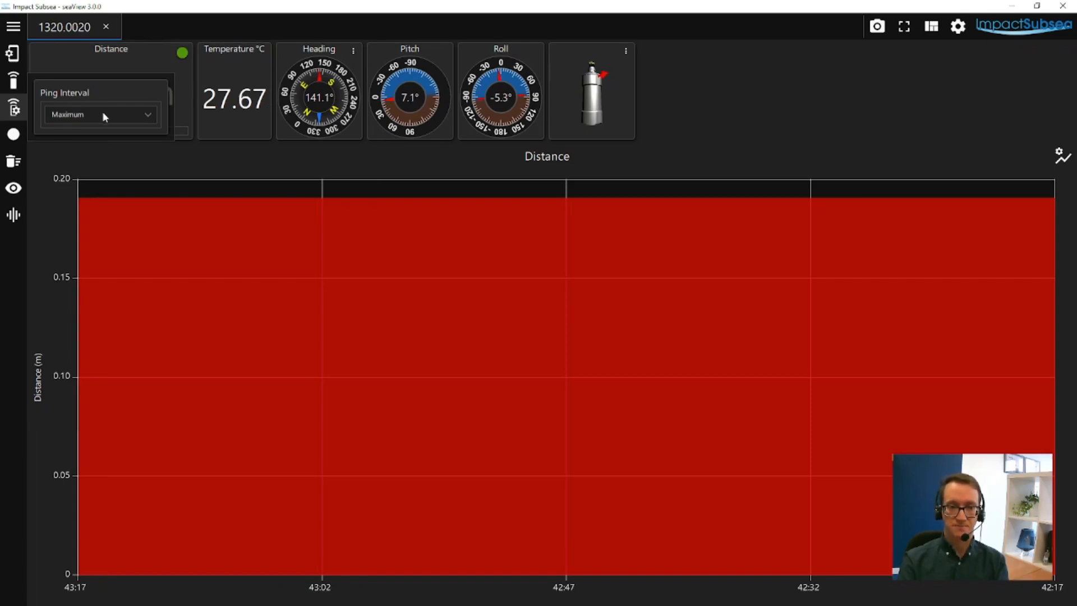
# - Try 2 Hz and 10 Hz, then settle on the final ping rate
pyautogui.click(100, 115)
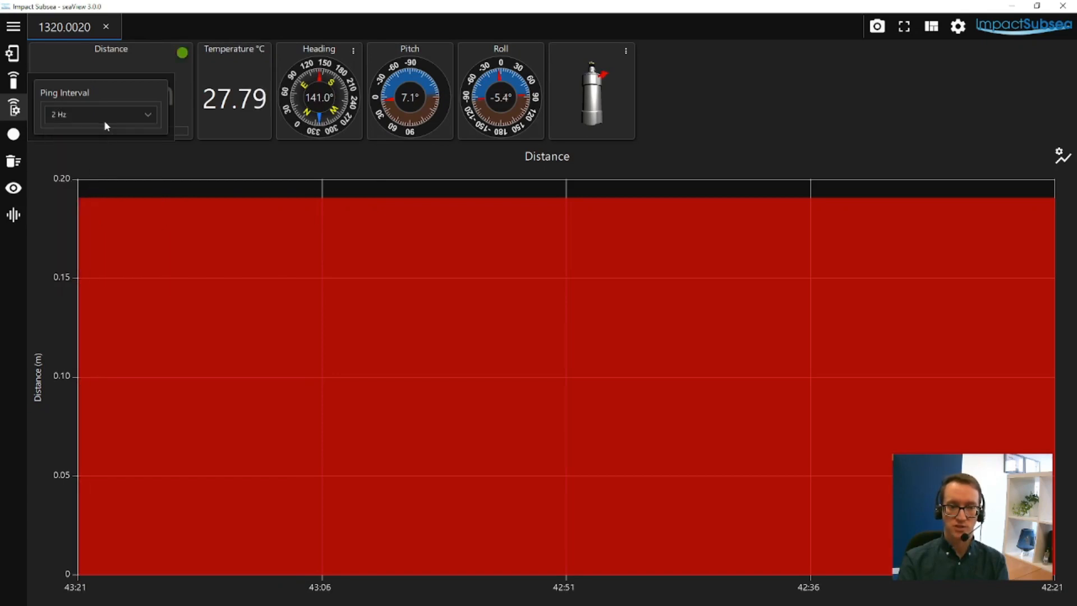
pyautogui.moveTo(181, 54)
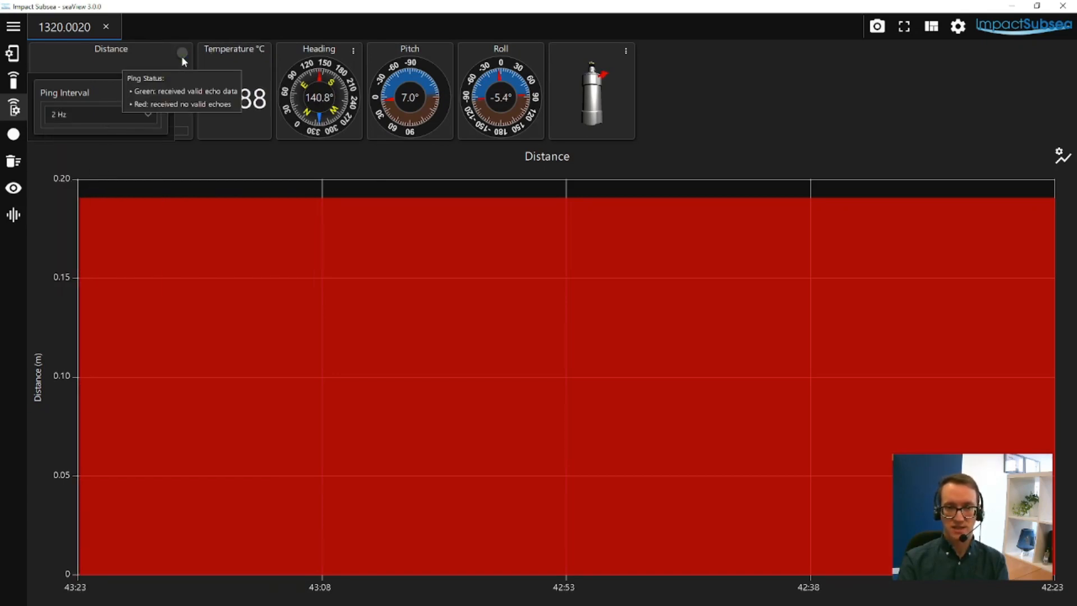
pyautogui.click(99, 115)
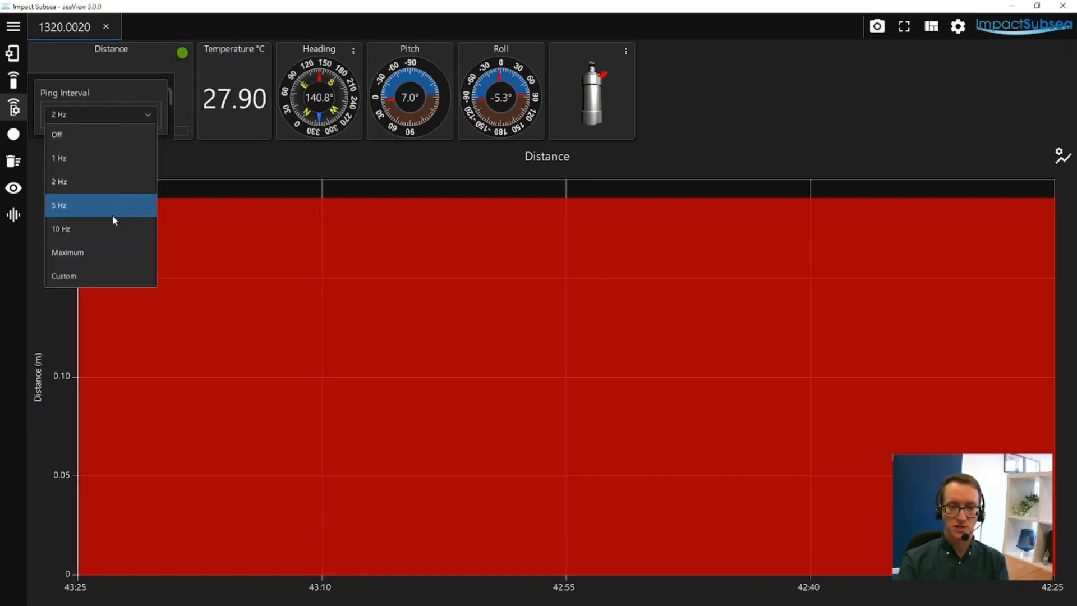
pyautogui.click(60, 228)
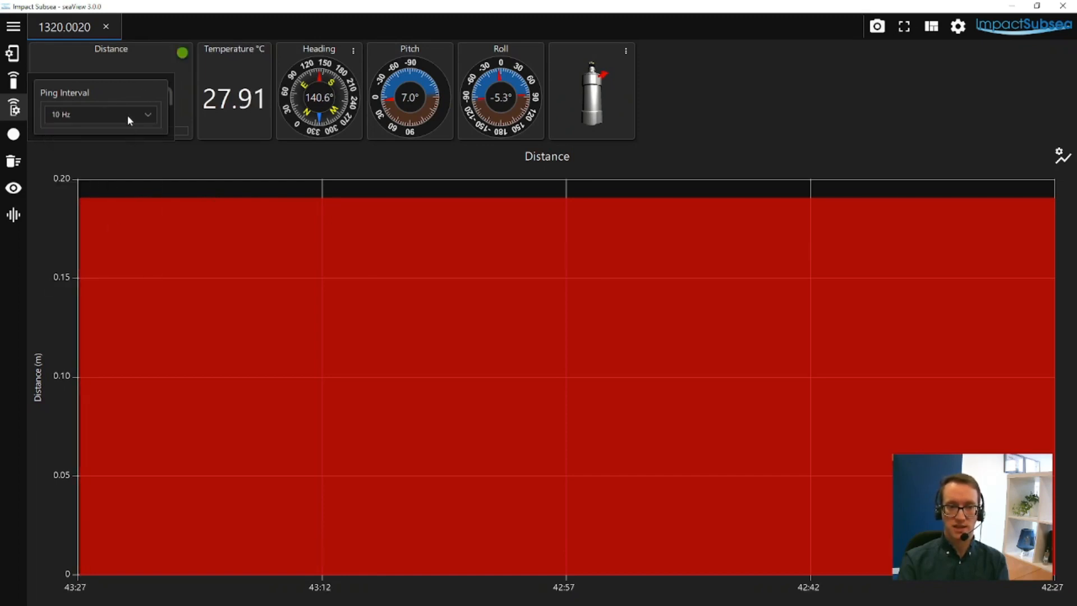
pyautogui.click(99, 115)
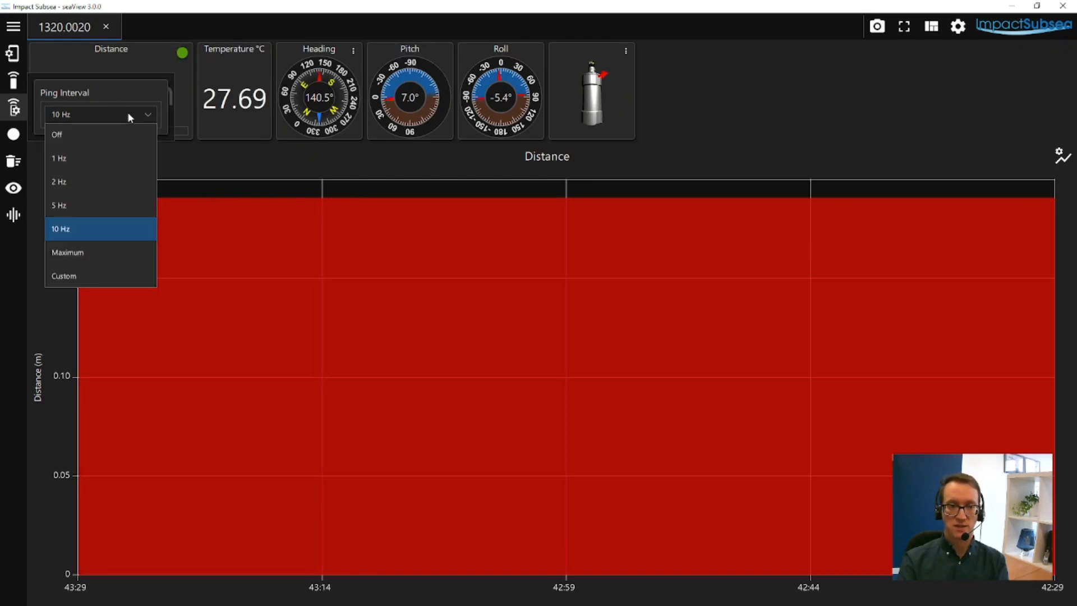
pyautogui.click(58, 158)
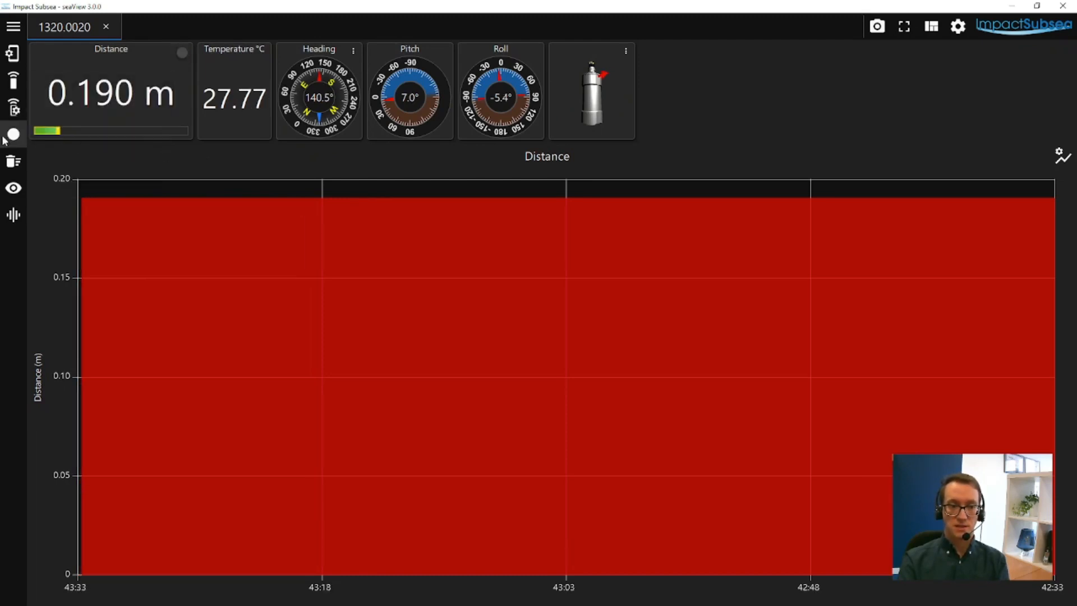
pyautogui.moveTo(11, 136)
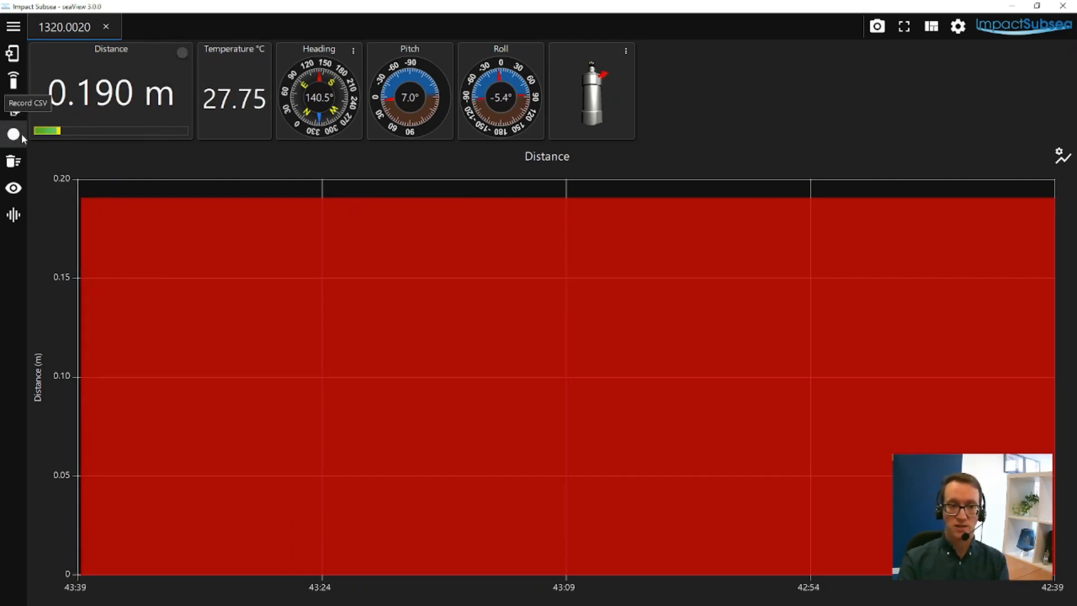
# - Clear the distance graph, hide Temperature, Heading and Pitch, then show all readouts including Turns
pyautogui.click(12, 162)
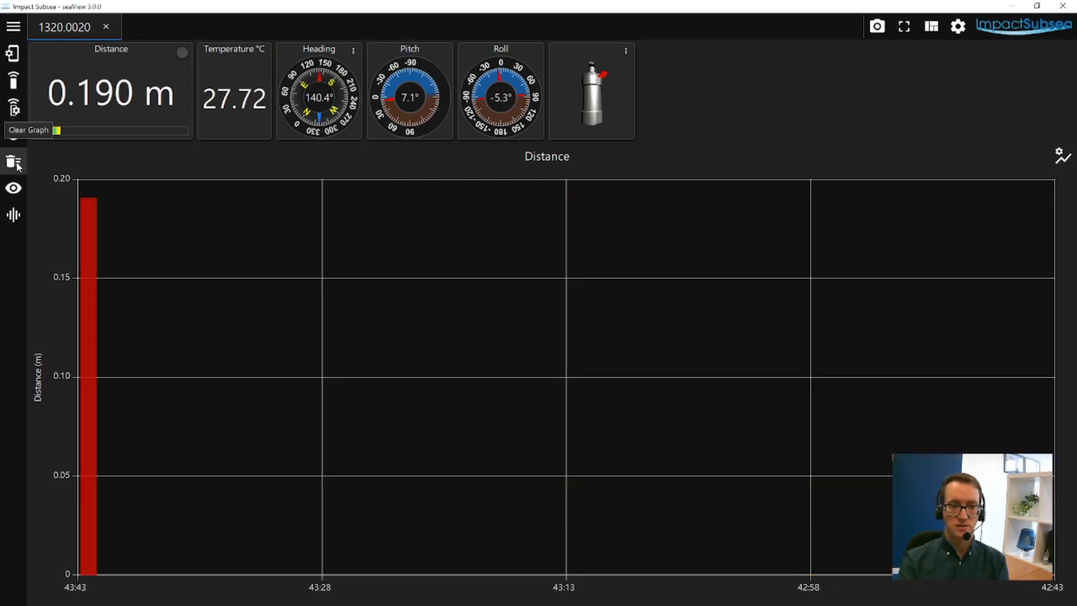
pyautogui.click(11, 189)
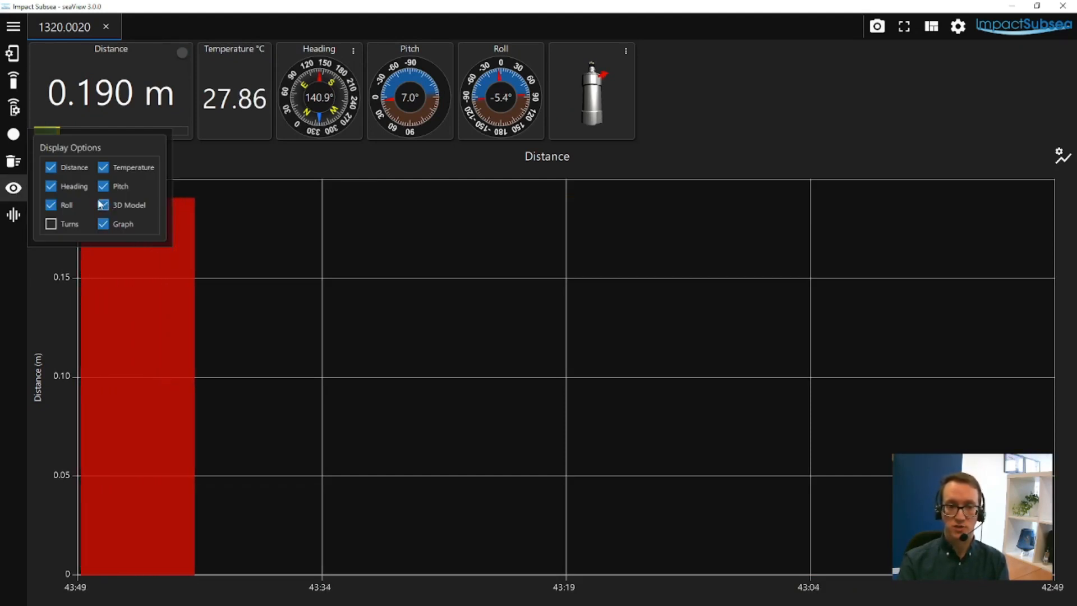
pyautogui.click(103, 167)
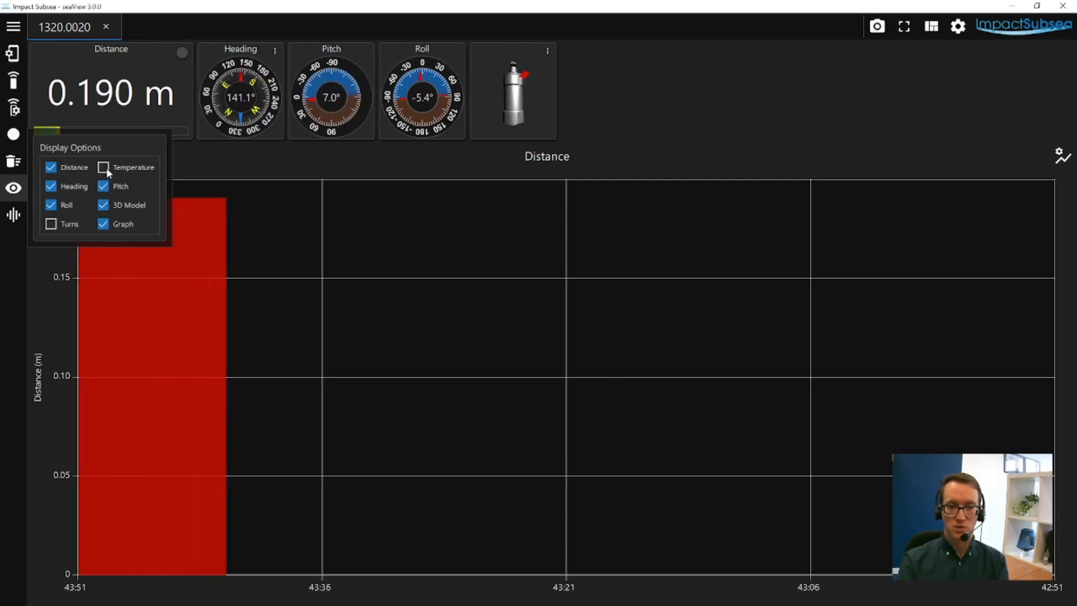
pyautogui.click(49, 186)
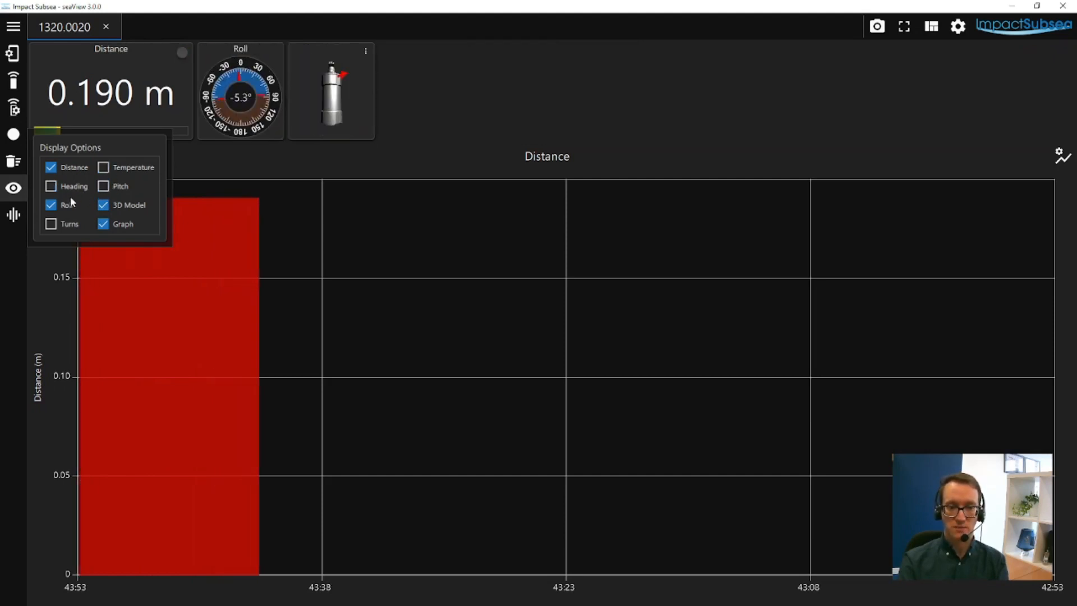
pyautogui.click(51, 205)
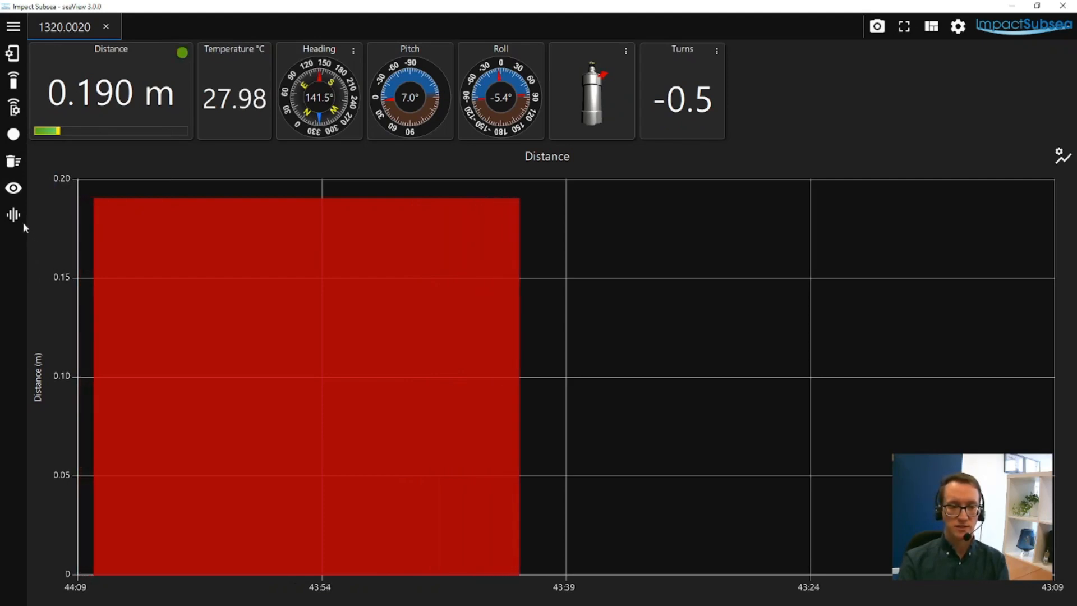
pyautogui.moveTo(12, 214)
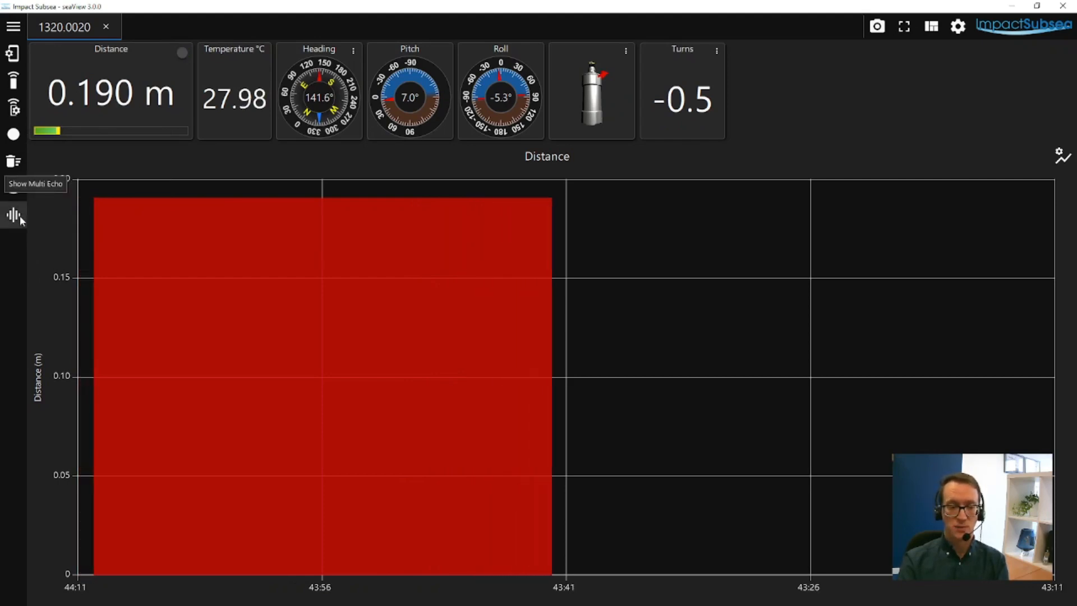
pyautogui.click(12, 213)
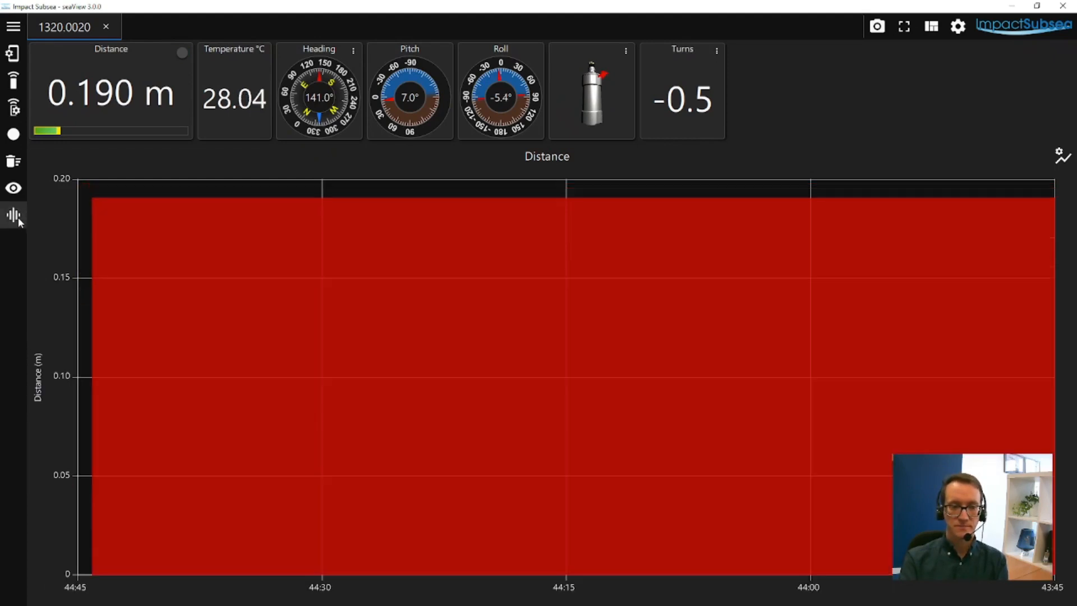
pyautogui.moveTo(773, 273)
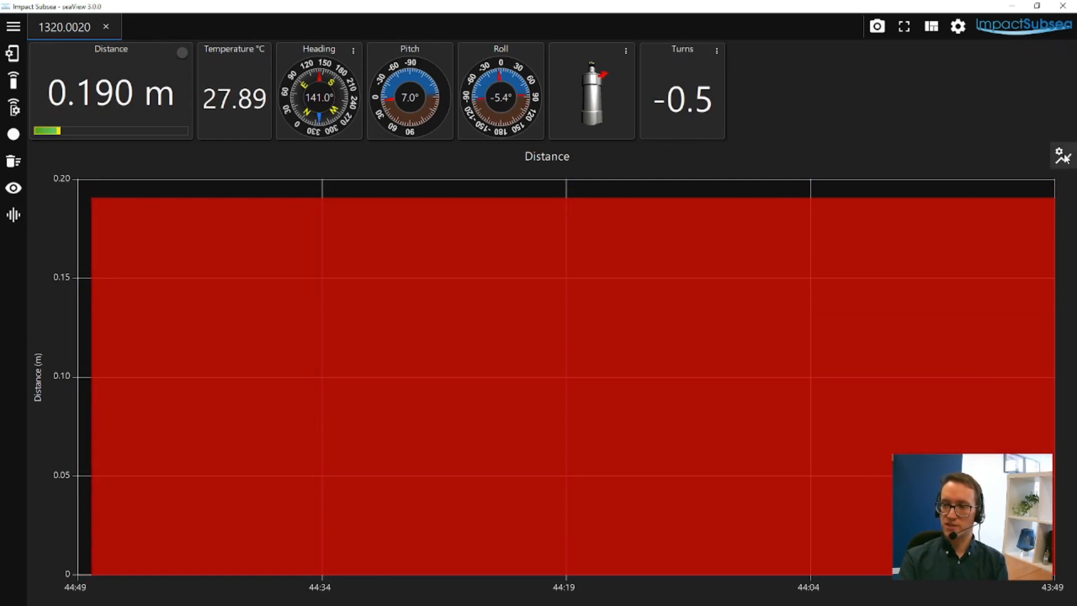
# - Set the distance graph to draw lines, fill and point markers, with Y axis not inverted
pyautogui.click(1076, 155)
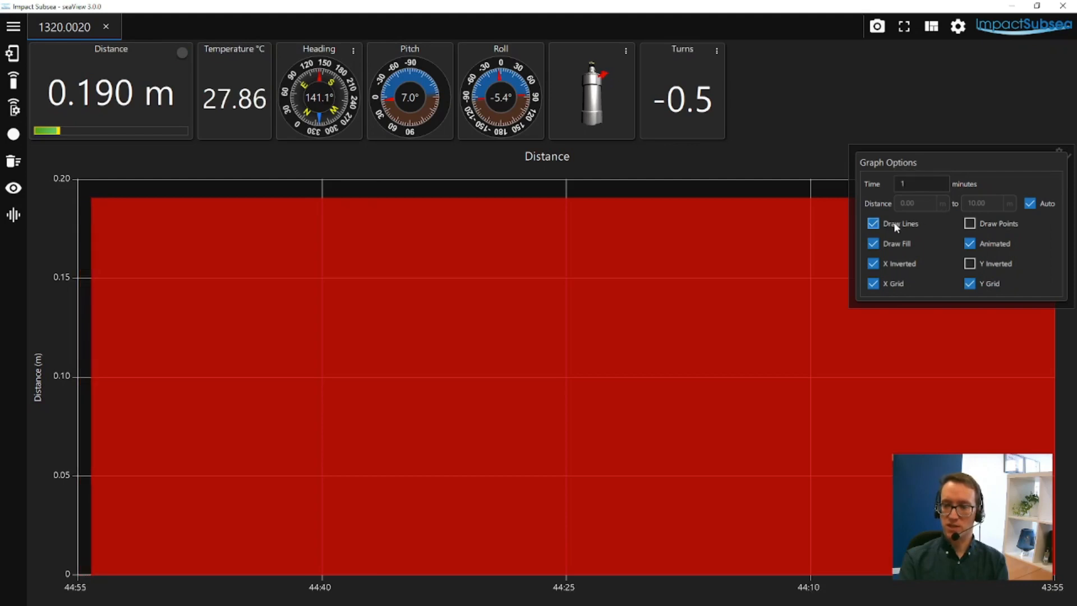
pyautogui.click(873, 244)
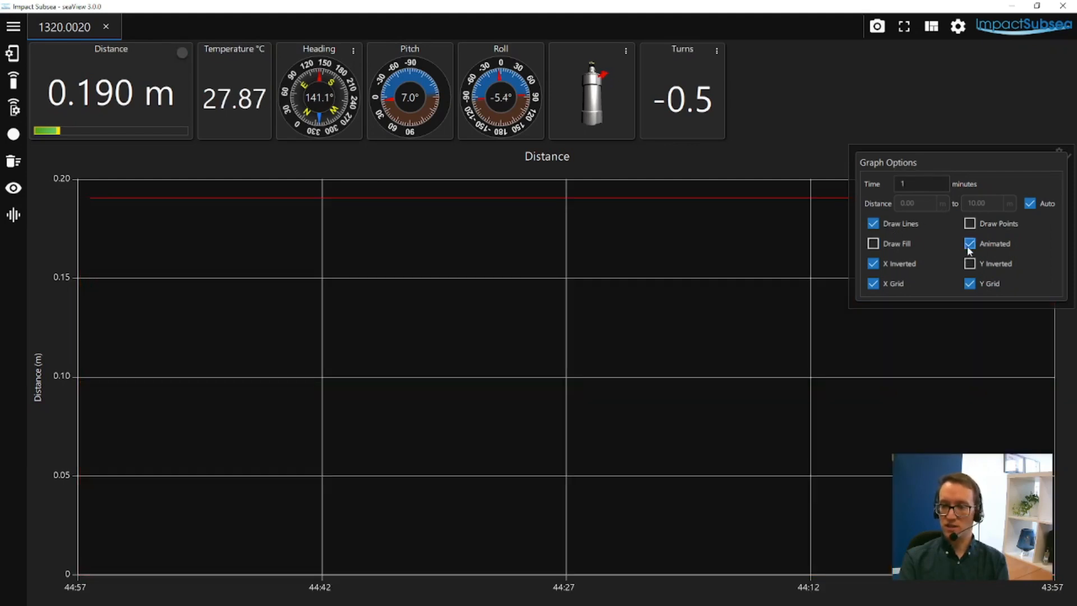
pyautogui.click(970, 223)
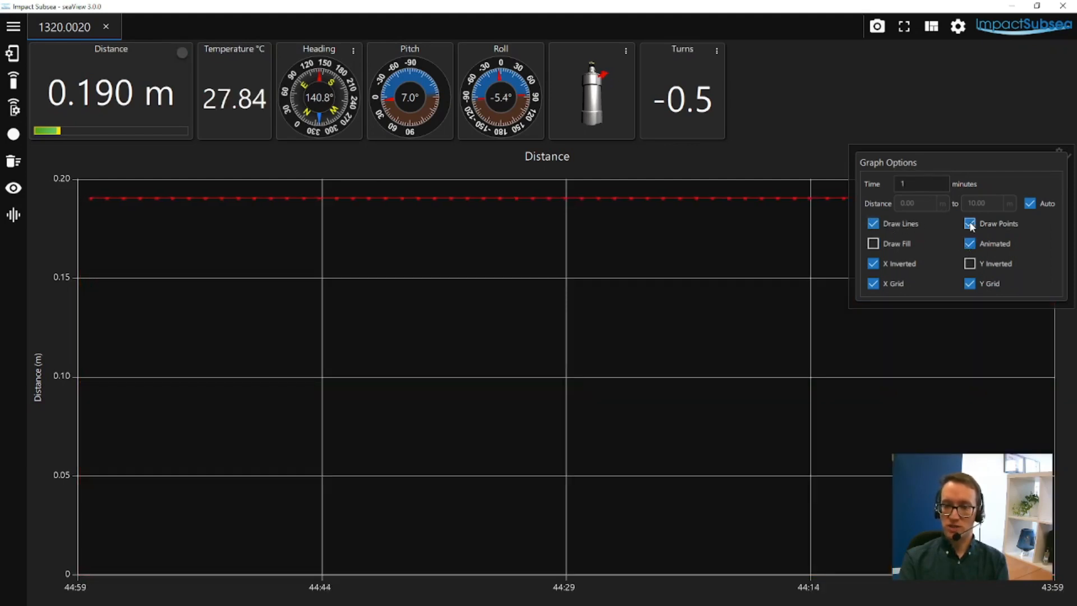
pyautogui.click(873, 223)
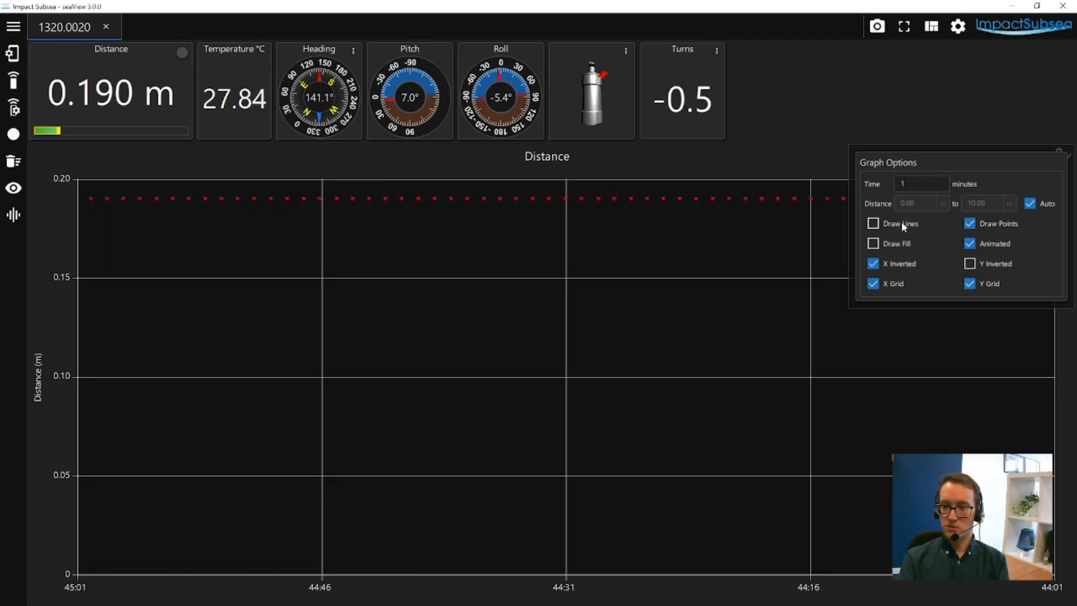
pyautogui.click(872, 223)
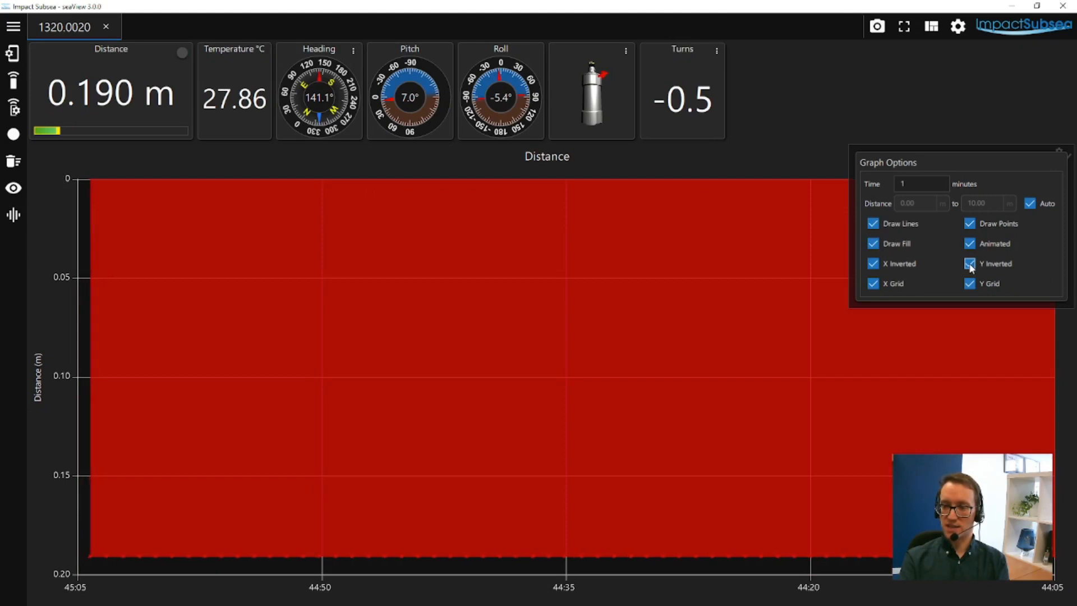
pyautogui.click(970, 263)
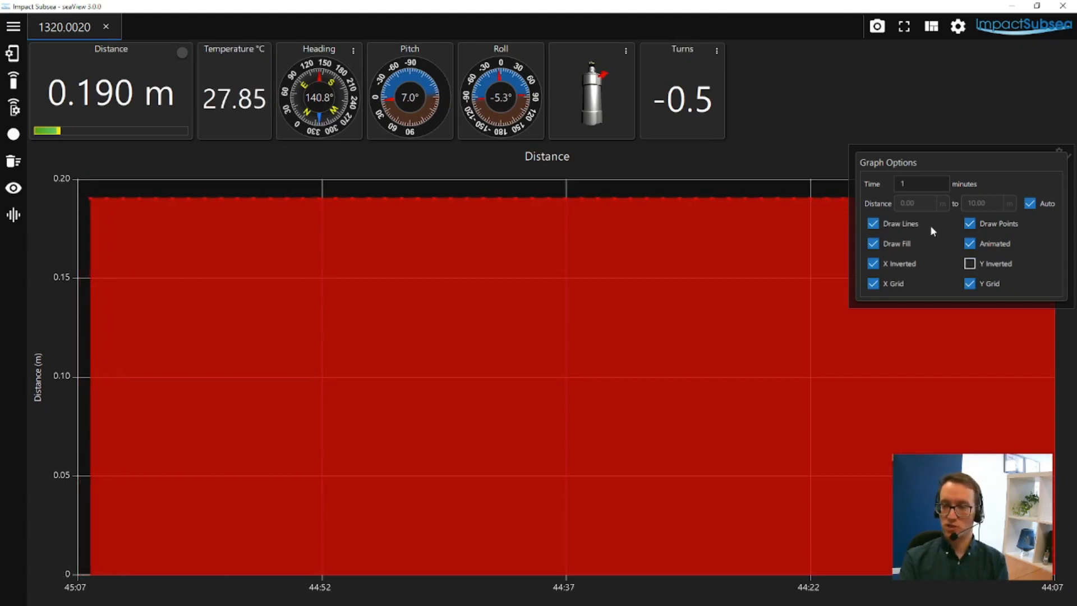